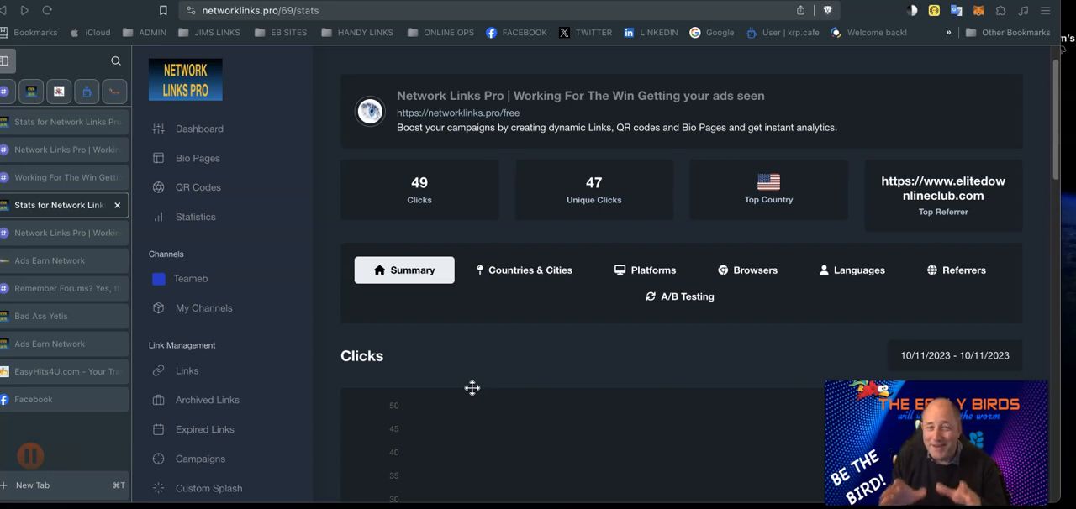
{"action": "mouse_move", "coordinate": [472, 389]}
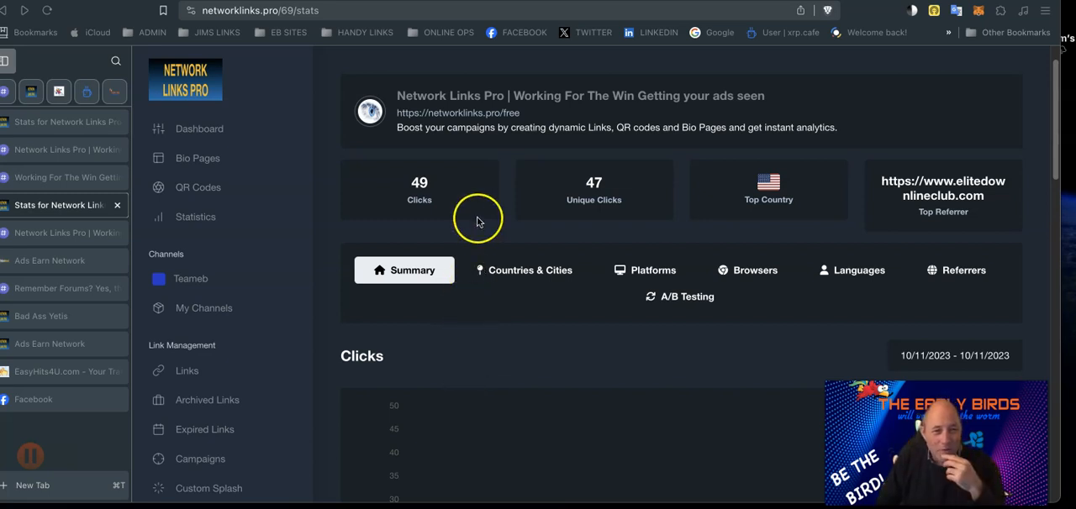
{"action": "mouse_move", "coordinate": [245, 71]}
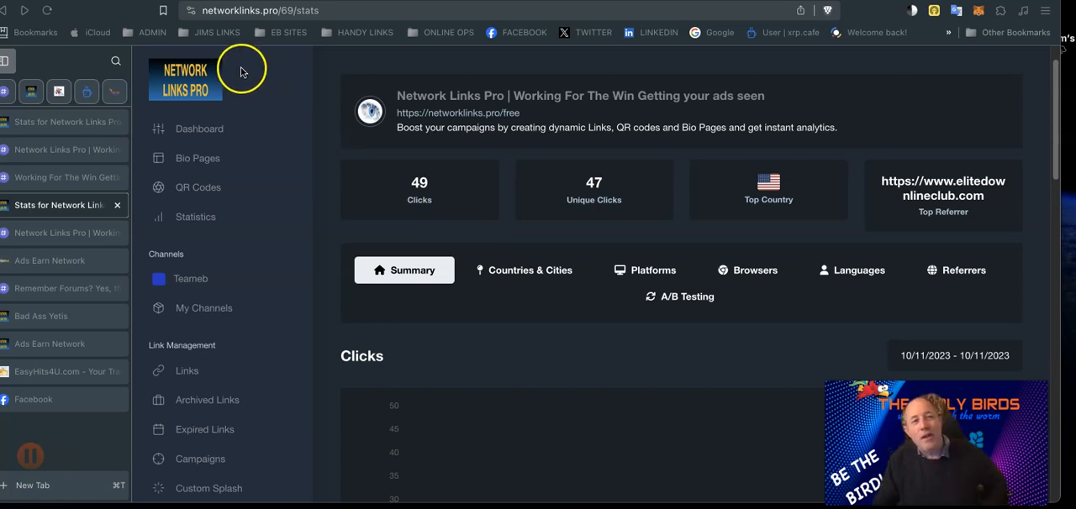
{"action": "mouse_move", "coordinate": [884, 248]}
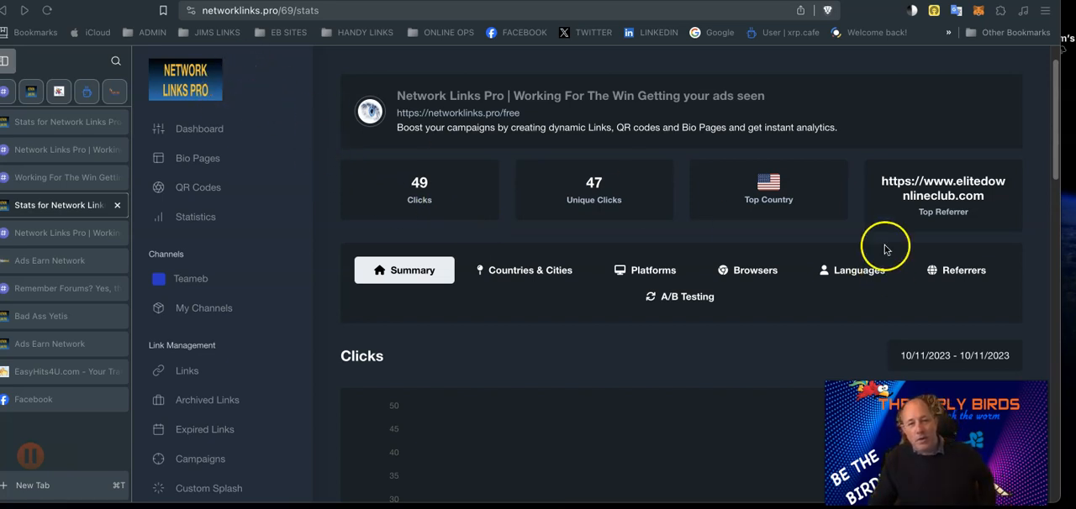
{"action": "mouse_move", "coordinate": [513, 181]}
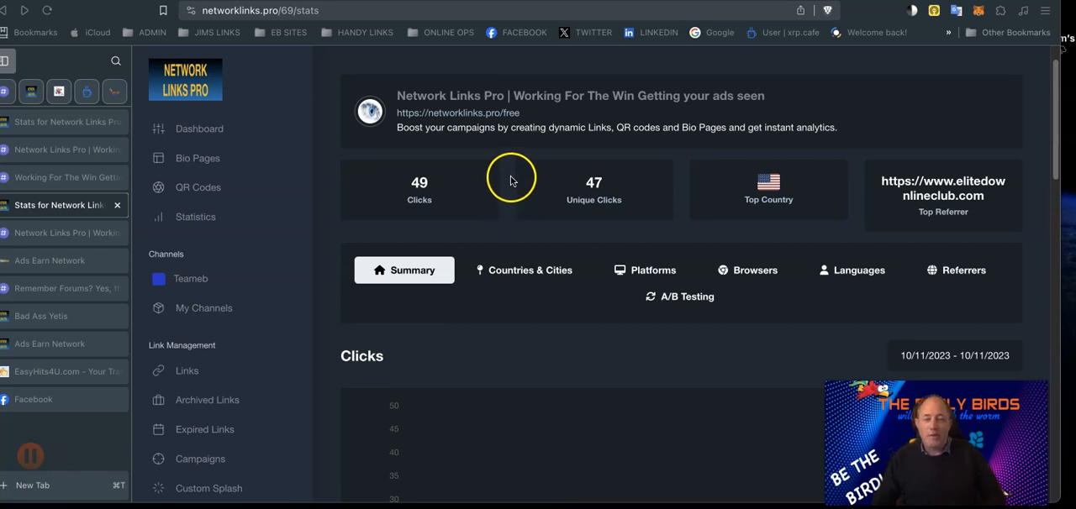
{"action": "mouse_move", "coordinate": [514, 200]}
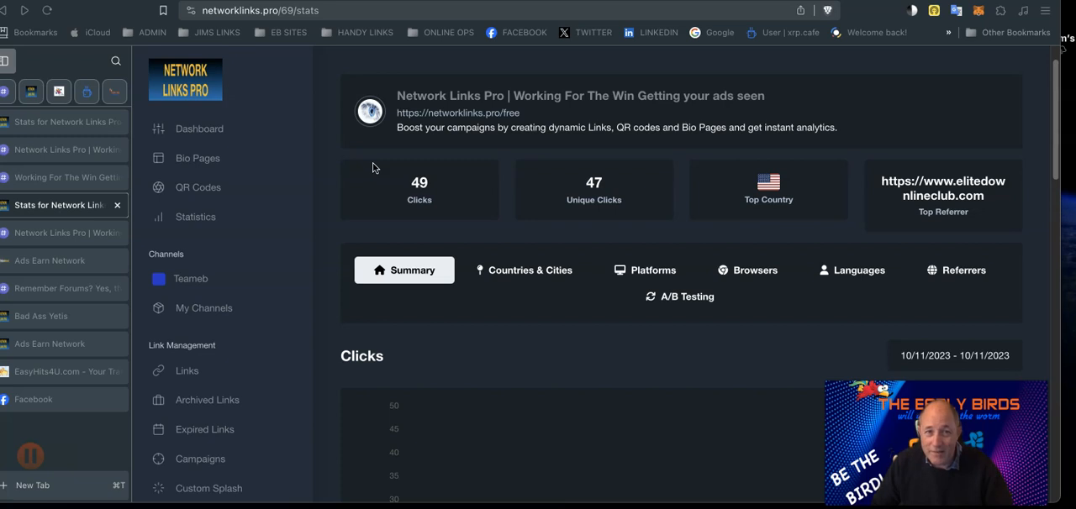
{"action": "mouse_move", "coordinate": [468, 236]}
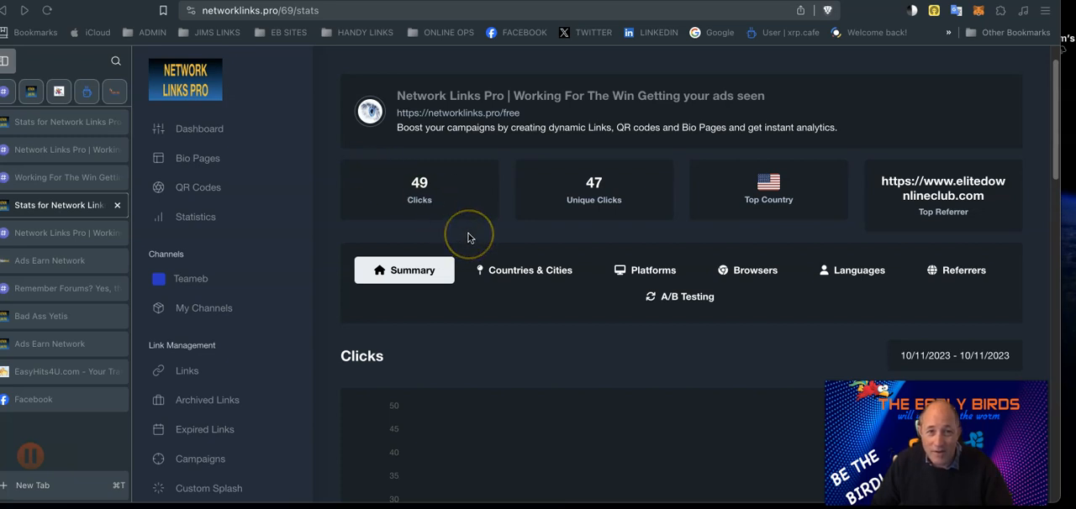
{"action": "mouse_move", "coordinate": [474, 235]}
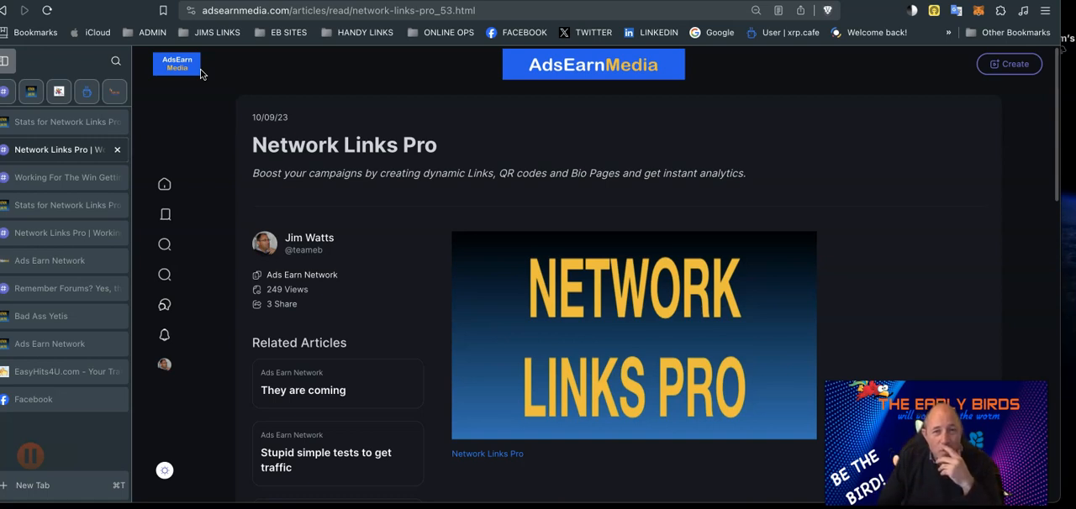
{"action": "mouse_move", "coordinate": [291, 139]}
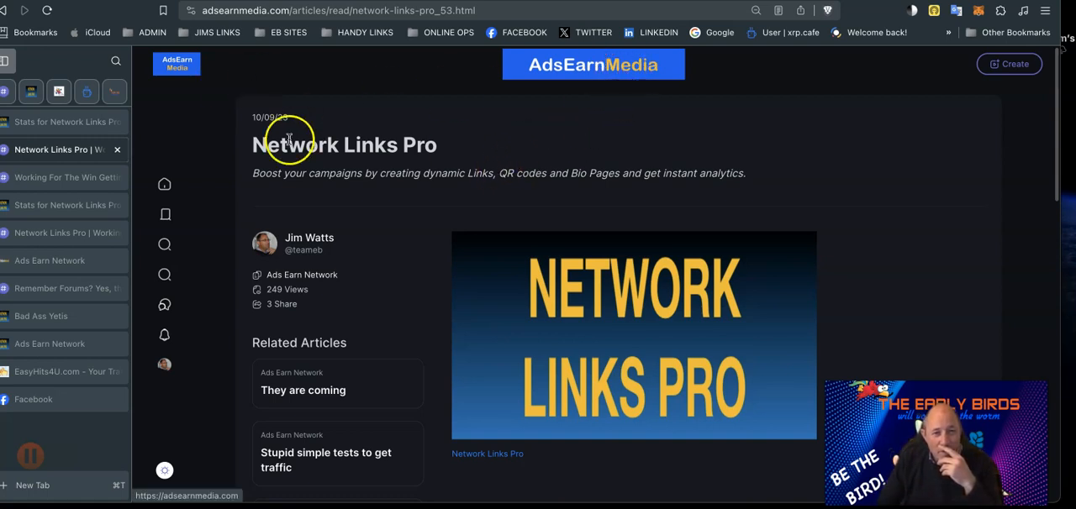
{"action": "mouse_move", "coordinate": [307, 267]}
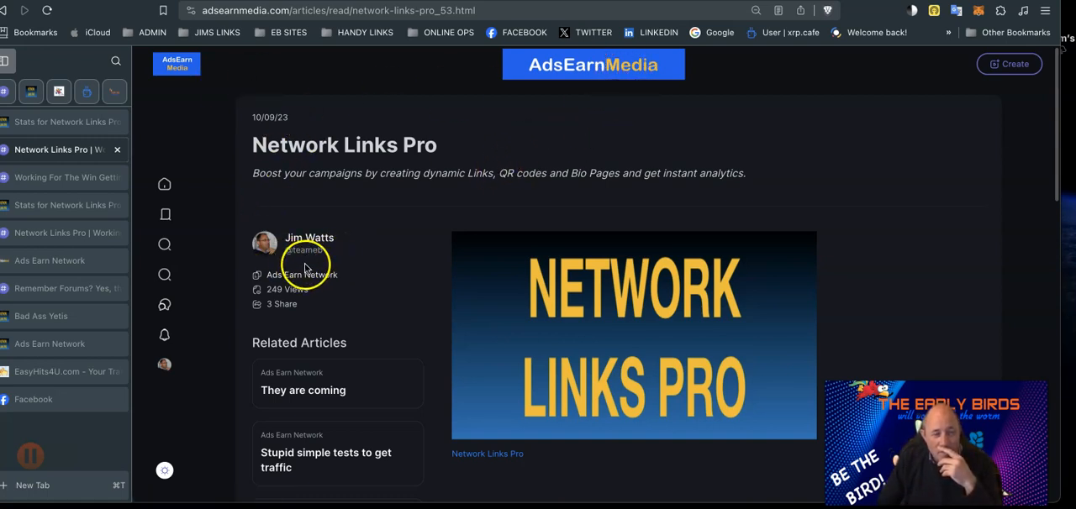
{"action": "mouse_move", "coordinate": [322, 313]}
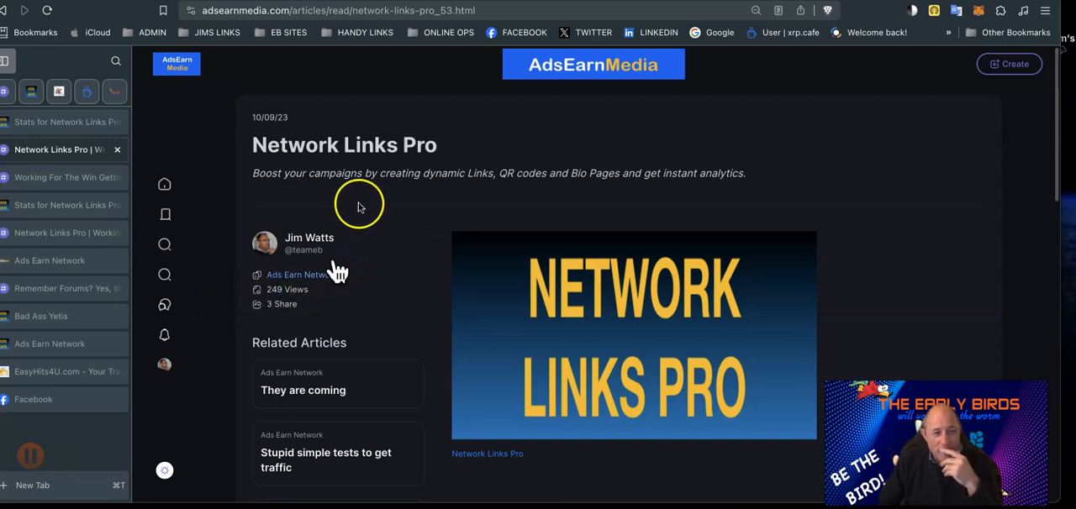
{"action": "mouse_move", "coordinate": [312, 280]}
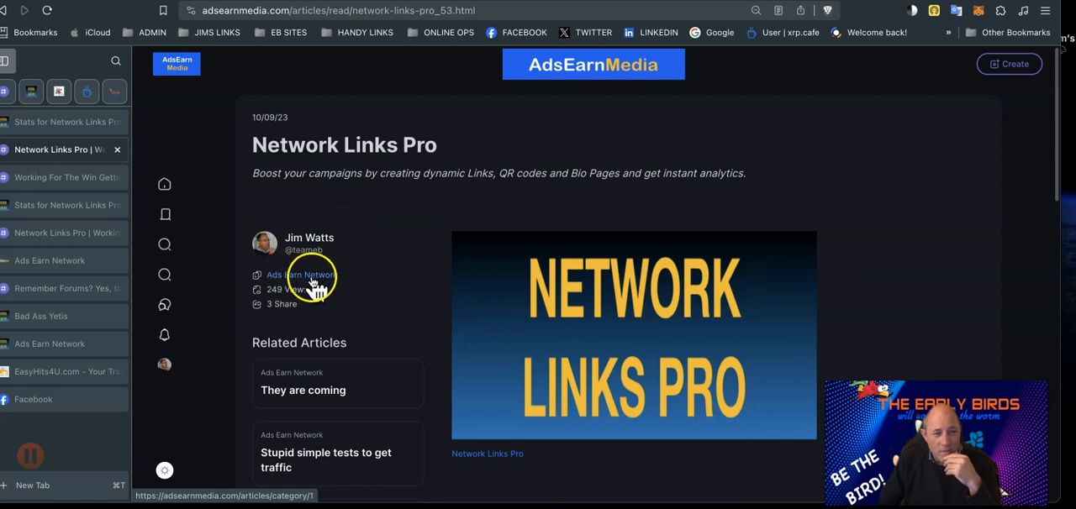
{"action": "mouse_move", "coordinate": [301, 319]}
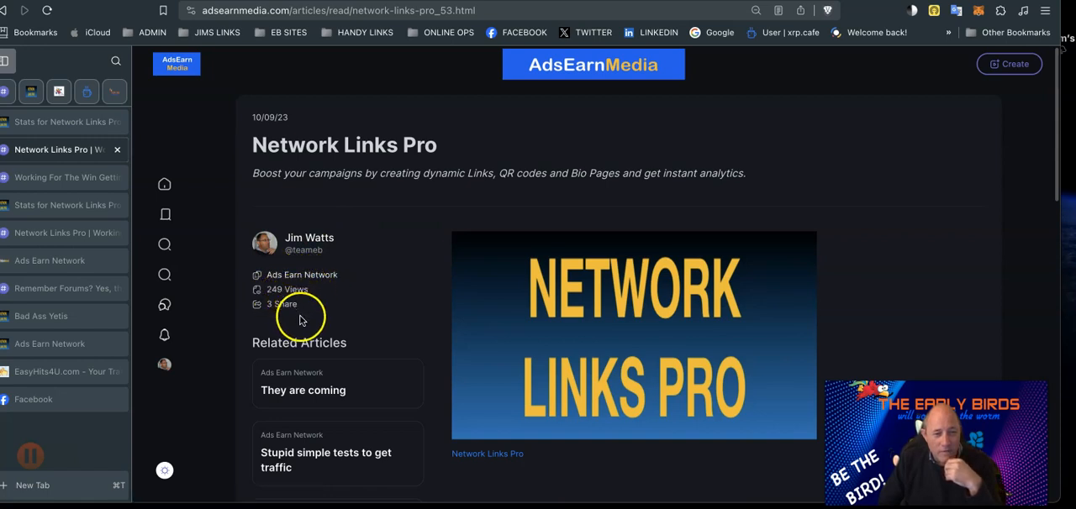
{"action": "mouse_move", "coordinate": [413, 356]}
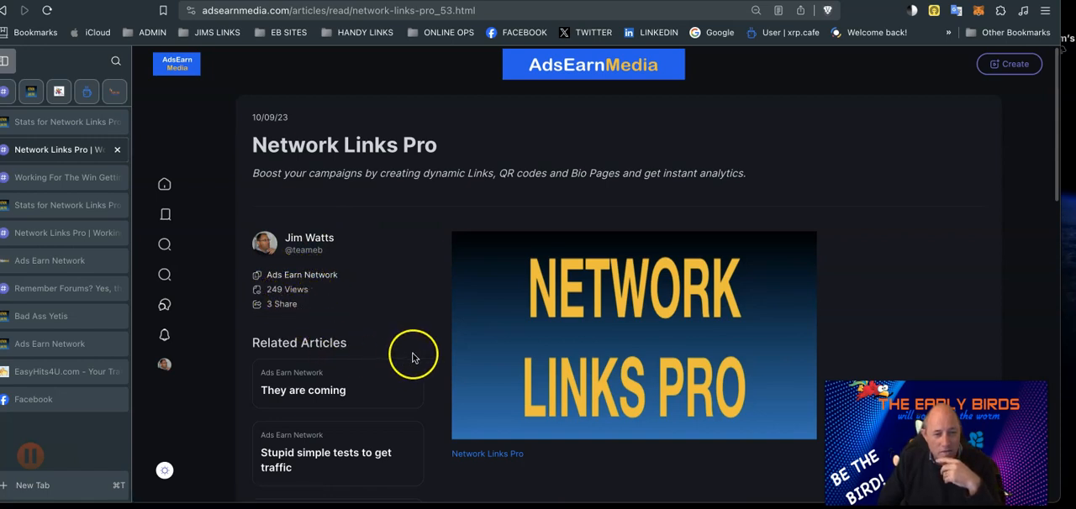
- Scroll the AdsEarn Media article (249 views, 3 shares) to Related Articles, then return to link stats
{"action": "scroll", "scroll_direction": "down", "scroll_amount": 3}
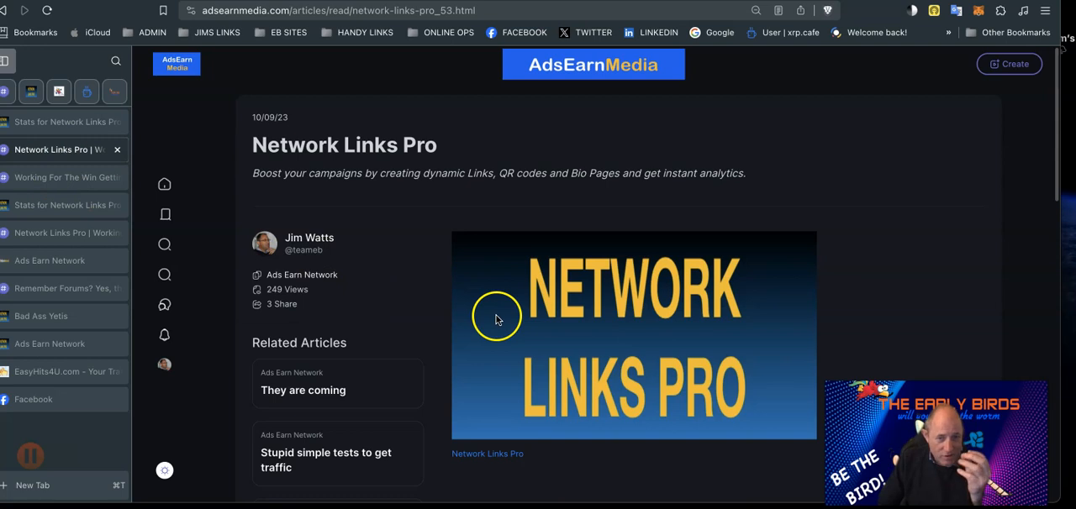
{"action": "mouse_move", "coordinate": [531, 222]}
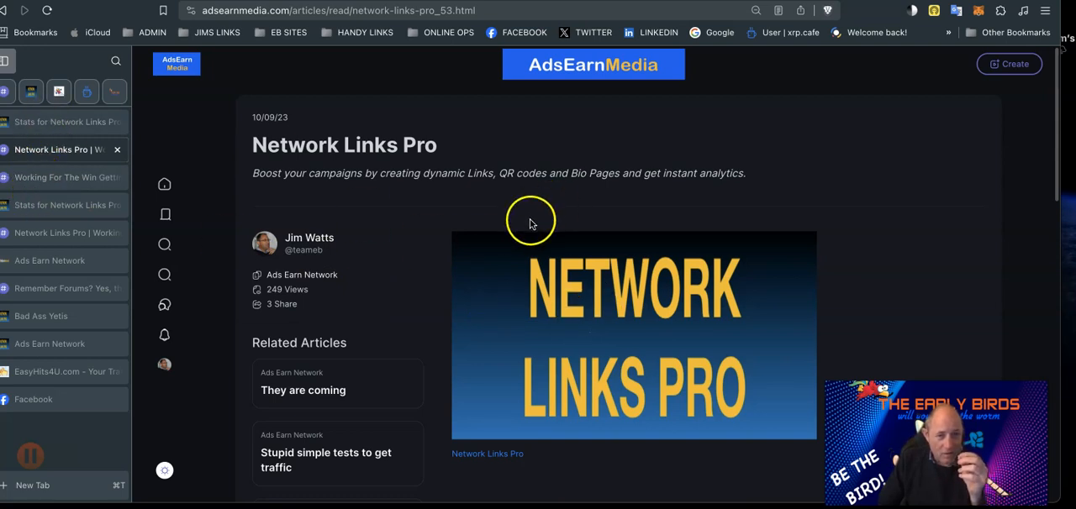
{"action": "scroll", "scroll_direction": "down", "scroll_amount": 3}
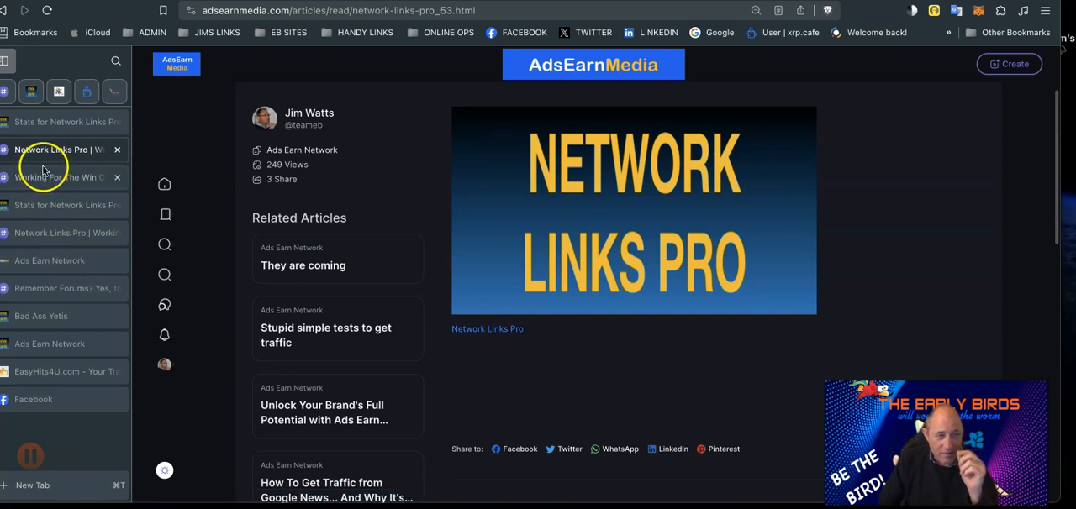
{"action": "mouse_move", "coordinate": [46, 177]}
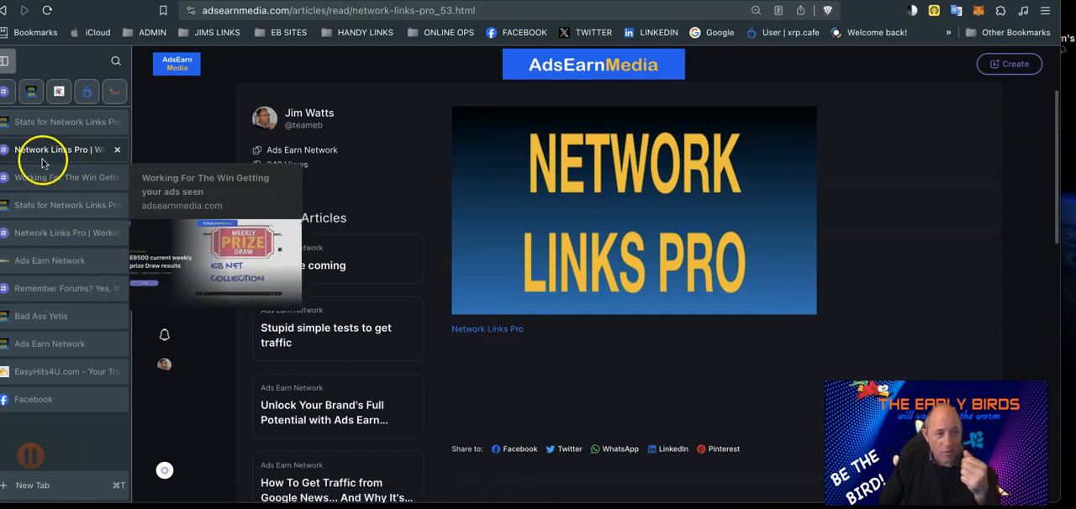
{"action": "mouse_move", "coordinate": [44, 180]}
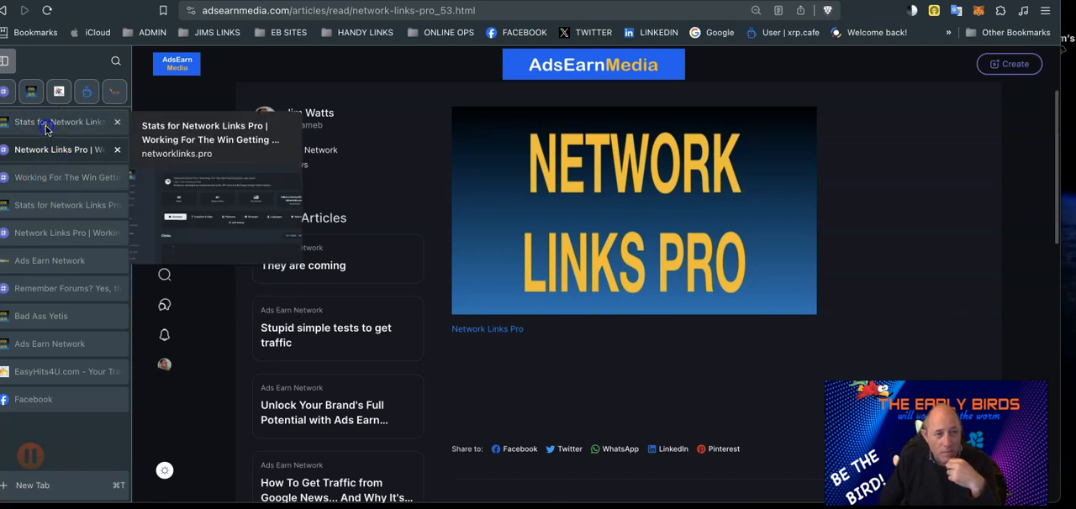
{"action": "left_click", "coordinate": [51, 122]}
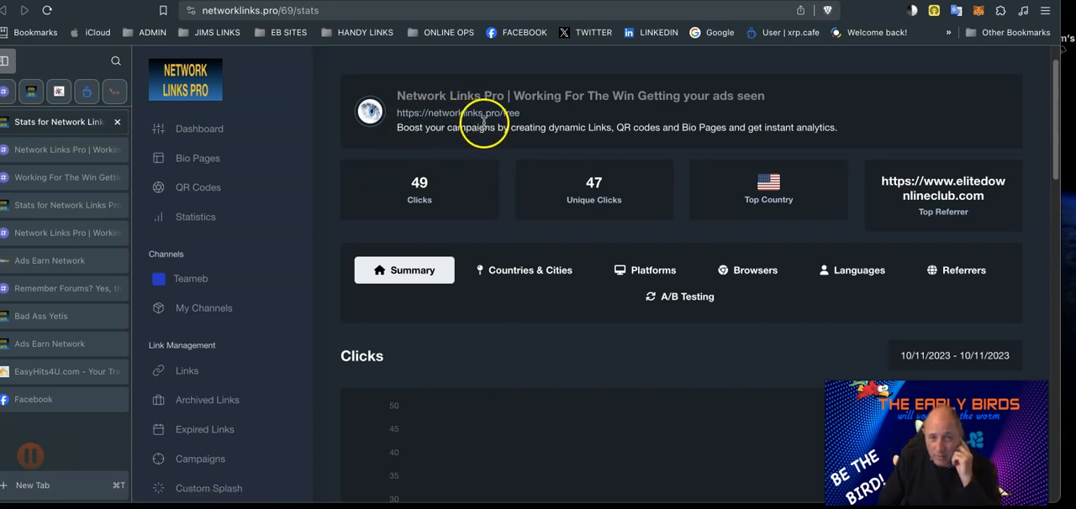
{"action": "mouse_move", "coordinate": [496, 194]}
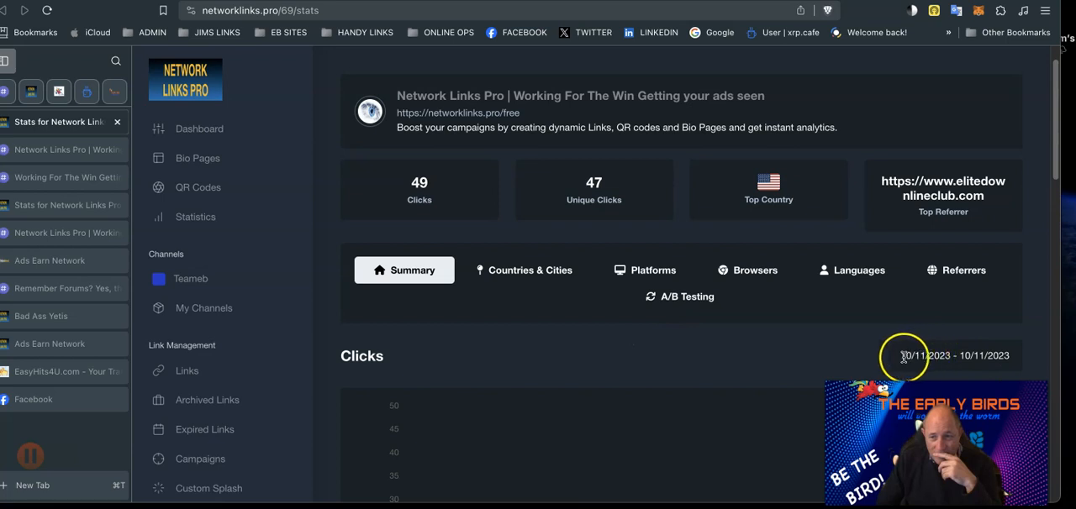
{"action": "mouse_move", "coordinate": [793, 319]}
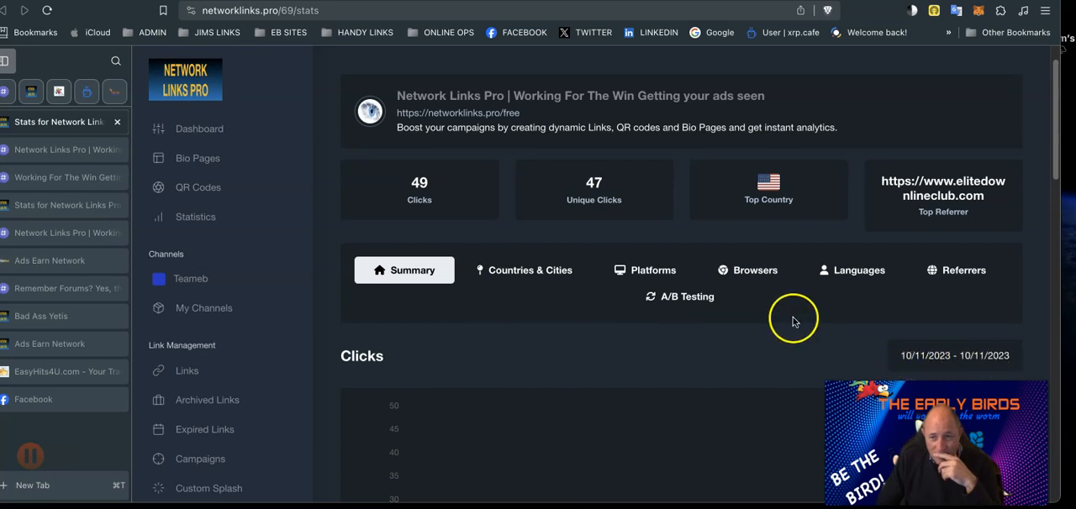
{"action": "mouse_move", "coordinate": [702, 241]}
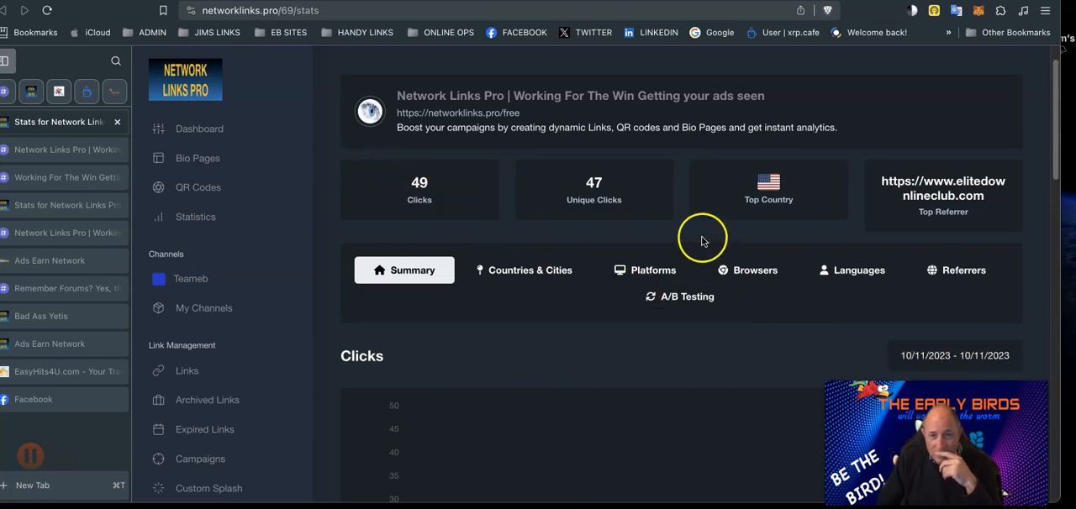
{"action": "mouse_move", "coordinate": [594, 189]}
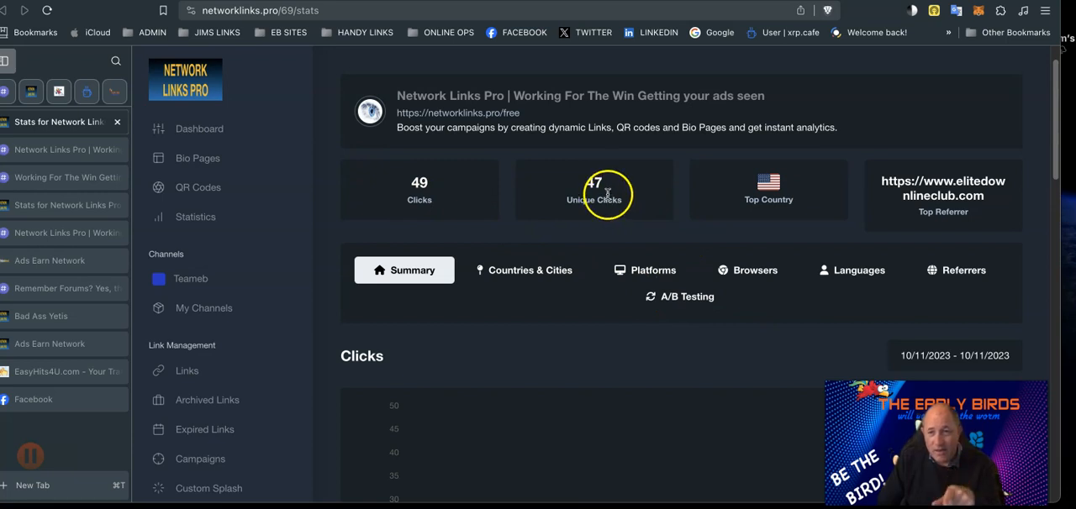
{"action": "mouse_move", "coordinate": [946, 212]}
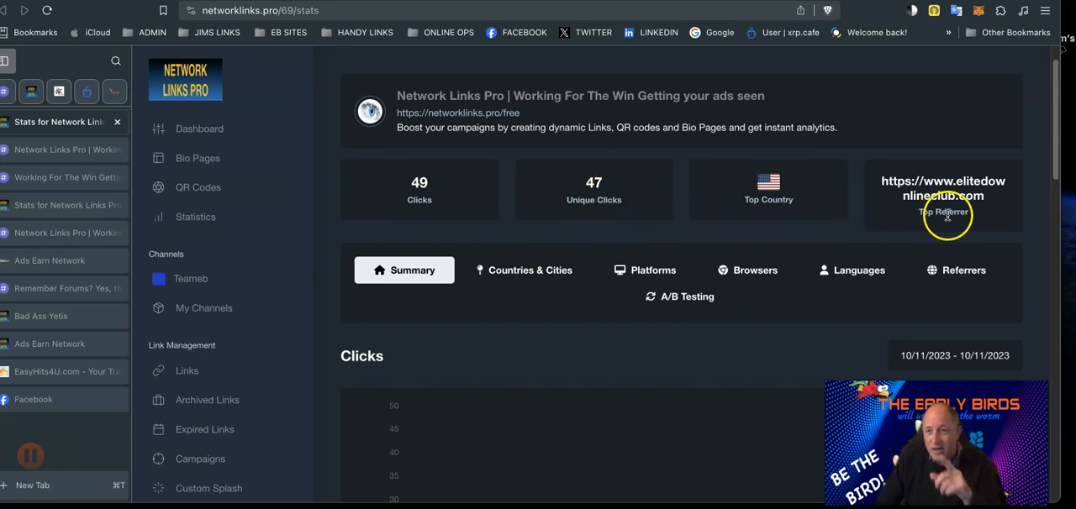
{"action": "mouse_move", "coordinate": [982, 206]}
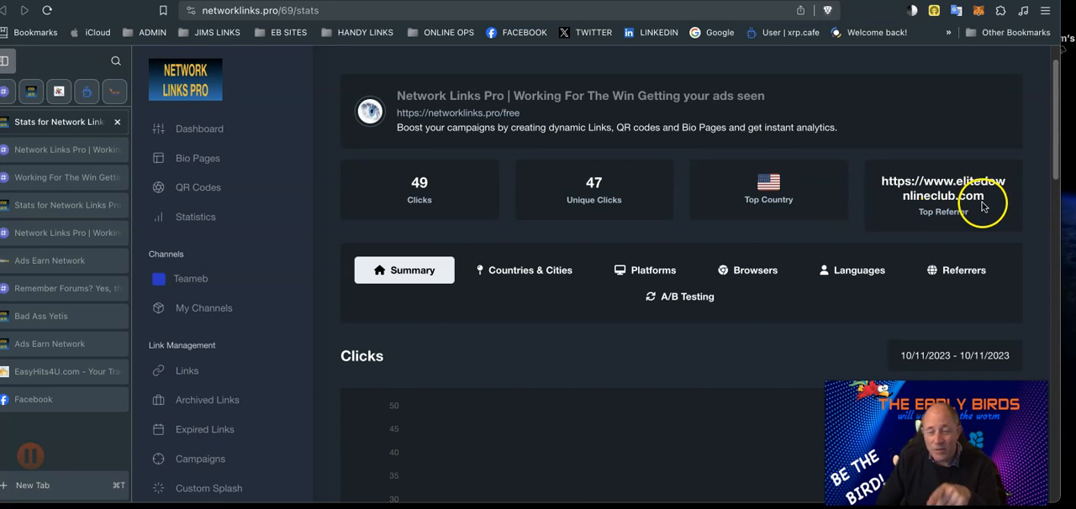
{"action": "mouse_move", "coordinate": [854, 215]}
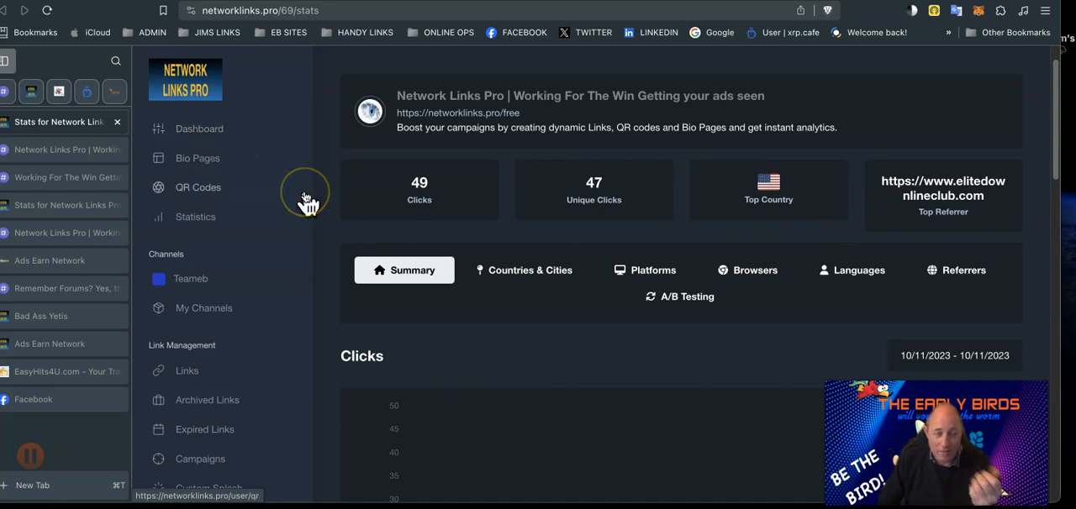
{"action": "mouse_move", "coordinate": [382, 233]}
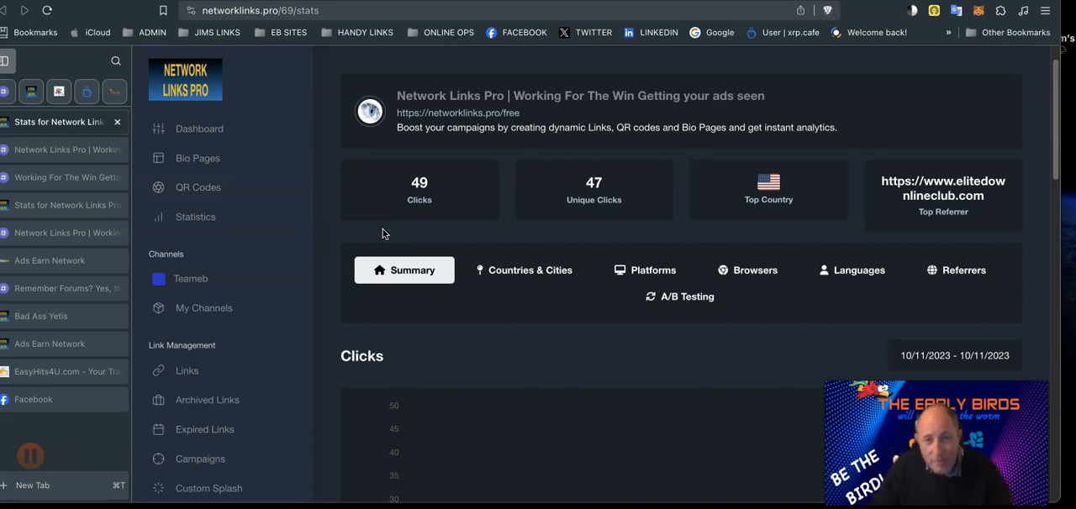
{"action": "mouse_move", "coordinate": [96, 157]}
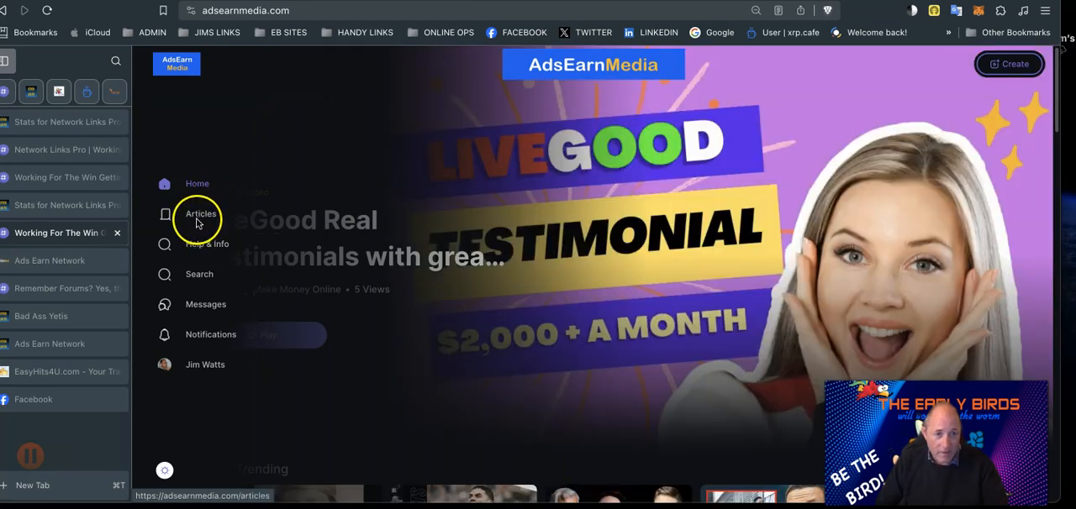
- View the AdsEarn Media Articles listing with the Other category, then go back to the link stats
{"action": "left_click", "coordinate": [200, 214]}
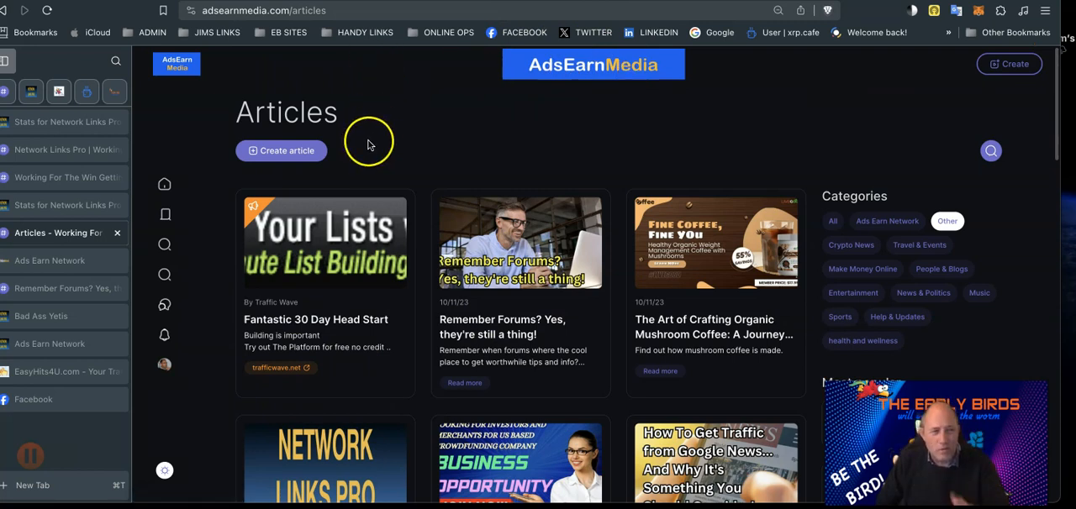
{"action": "mouse_move", "coordinate": [321, 190]}
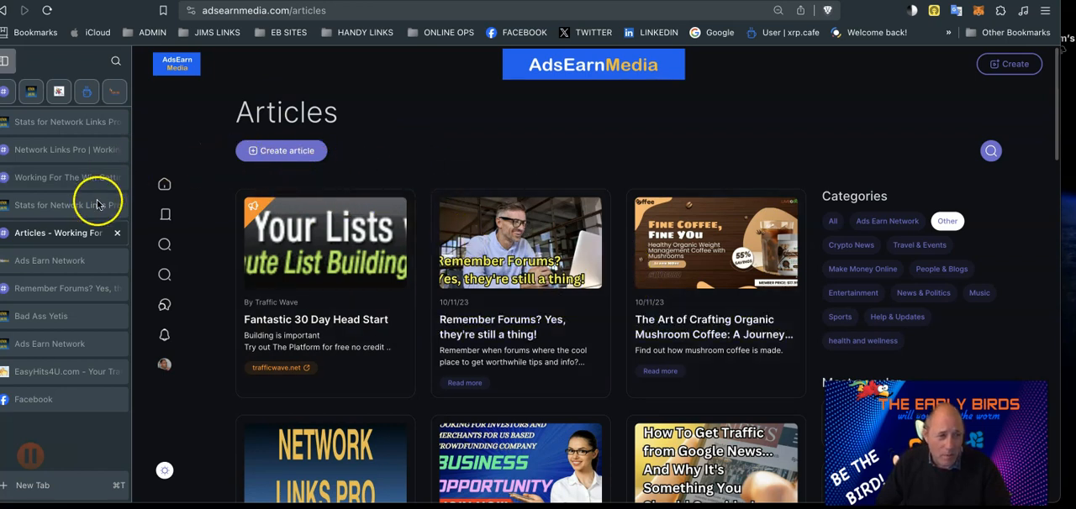
{"action": "mouse_move", "coordinate": [49, 257]}
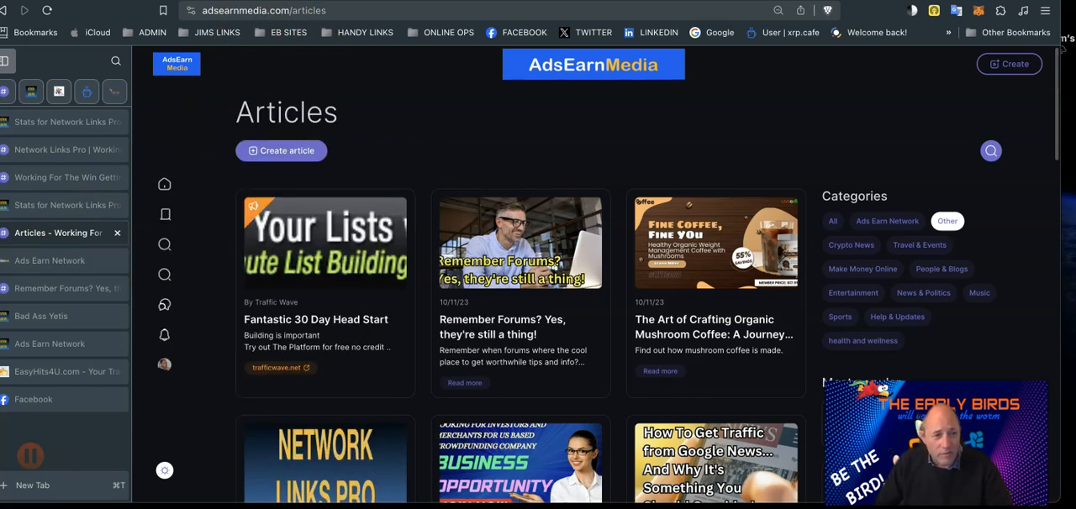
{"action": "mouse_move", "coordinate": [40, 206]}
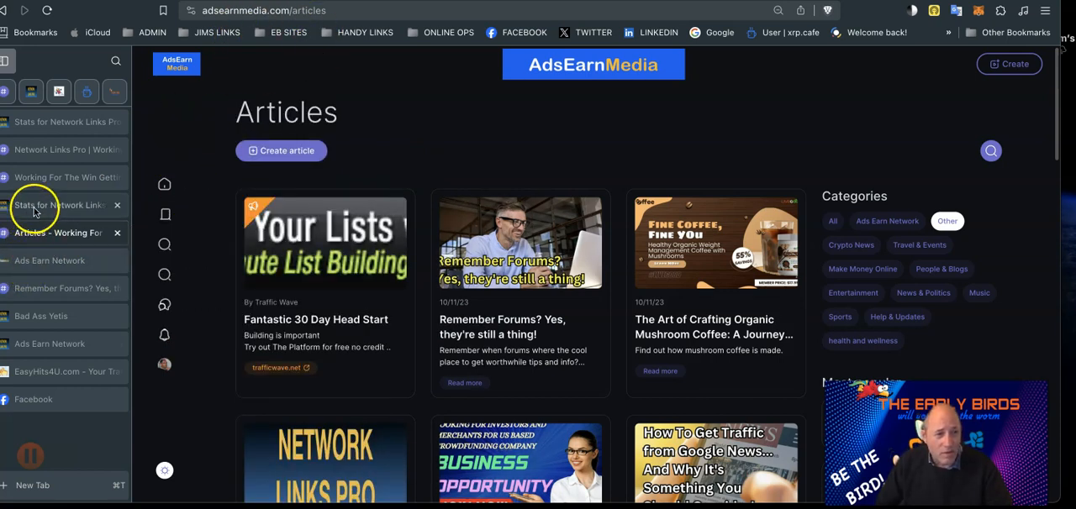
{"action": "mouse_move", "coordinate": [44, 205]}
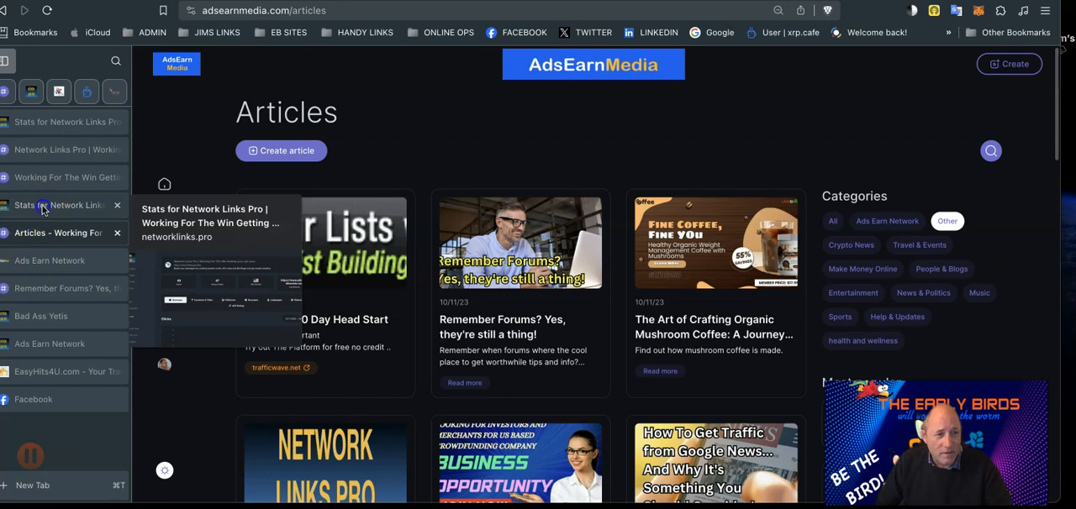
{"action": "left_click", "coordinate": [58, 205]}
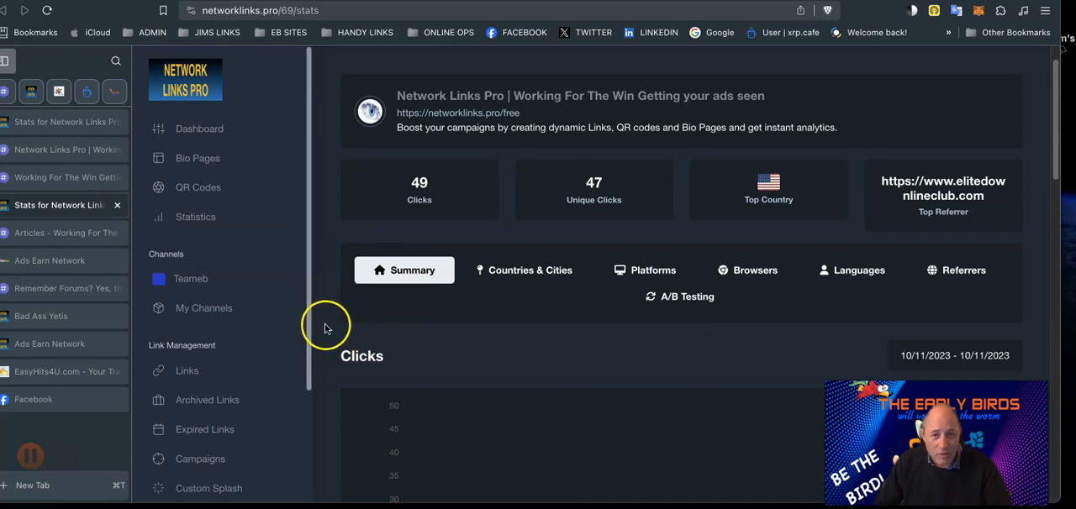
{"action": "mouse_move", "coordinate": [366, 208]}
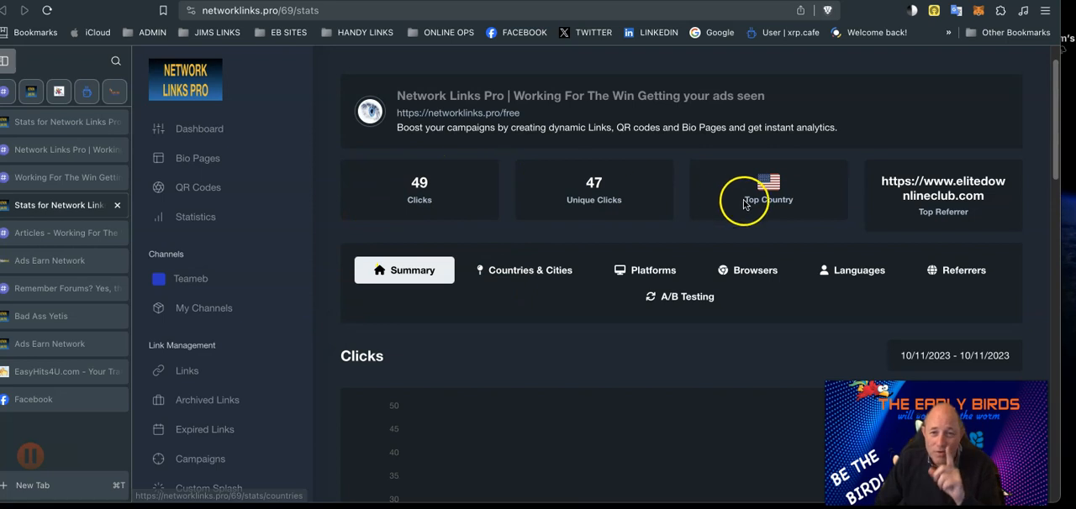
{"action": "mouse_move", "coordinate": [934, 208]}
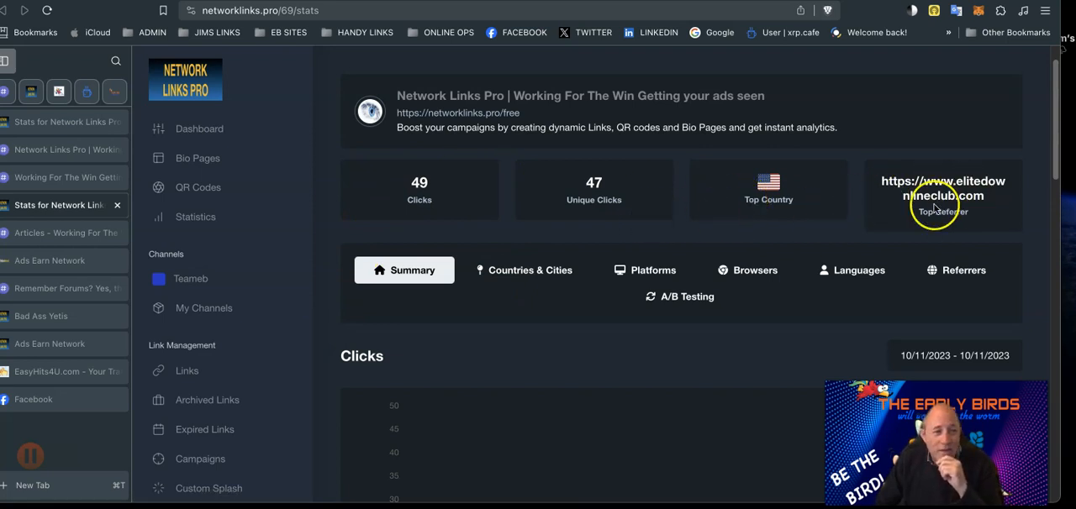
{"action": "mouse_move", "coordinate": [50, 260]}
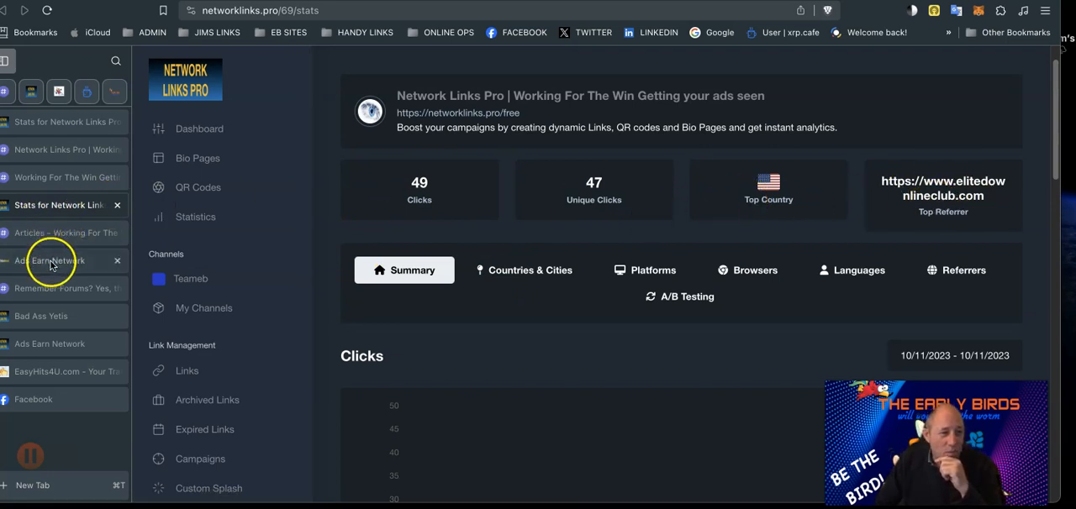
- Review the summary (49 clicks, 47 unique), then switch to the Ads Earn Network join page
{"action": "left_click", "coordinate": [50, 260]}
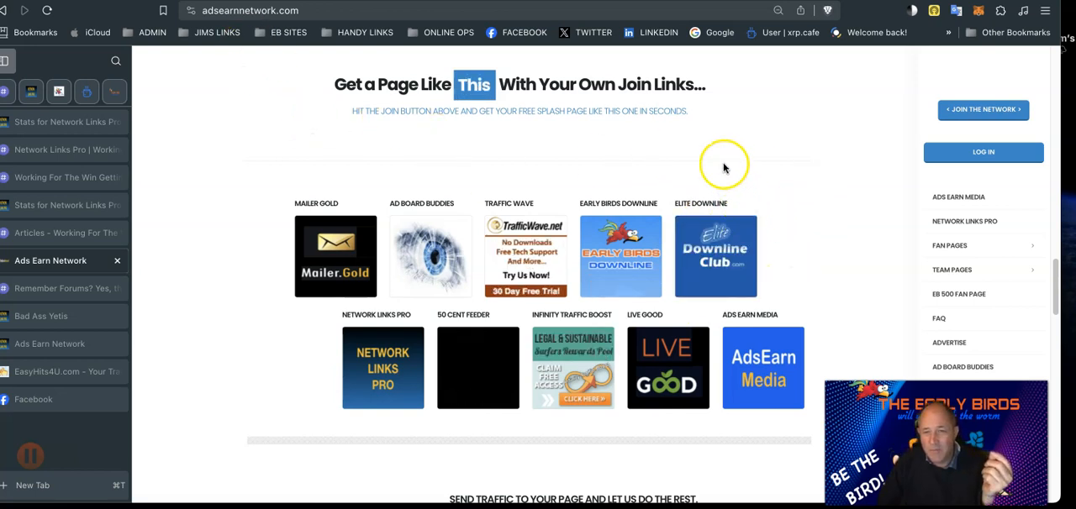
- Scroll through the Ads Earn Network partner logos, then return to the 49-click stats summary
{"action": "scroll", "scroll_direction": "down", "scroll_amount": 3}
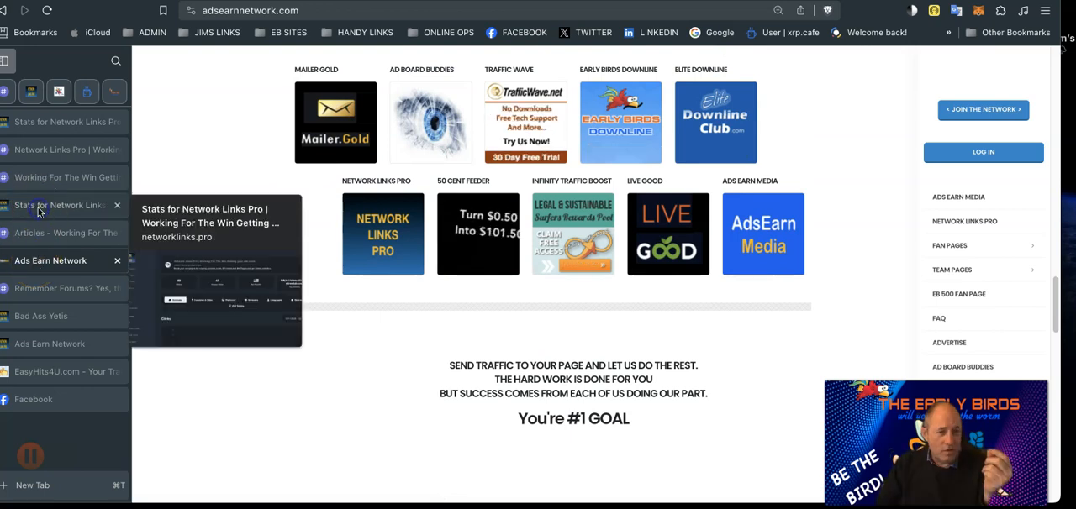
{"action": "left_click", "coordinate": [55, 205]}
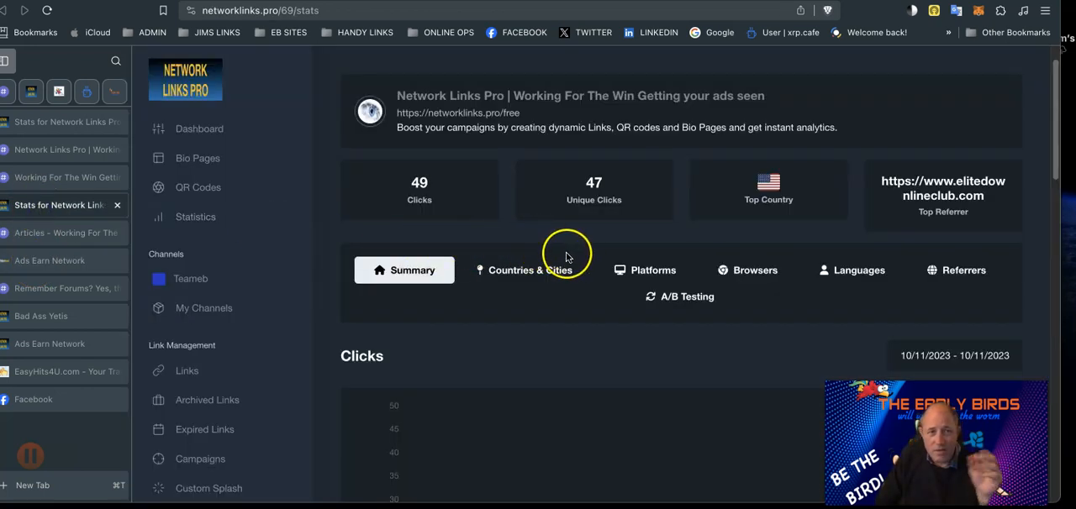
{"action": "mouse_move", "coordinate": [298, 162]}
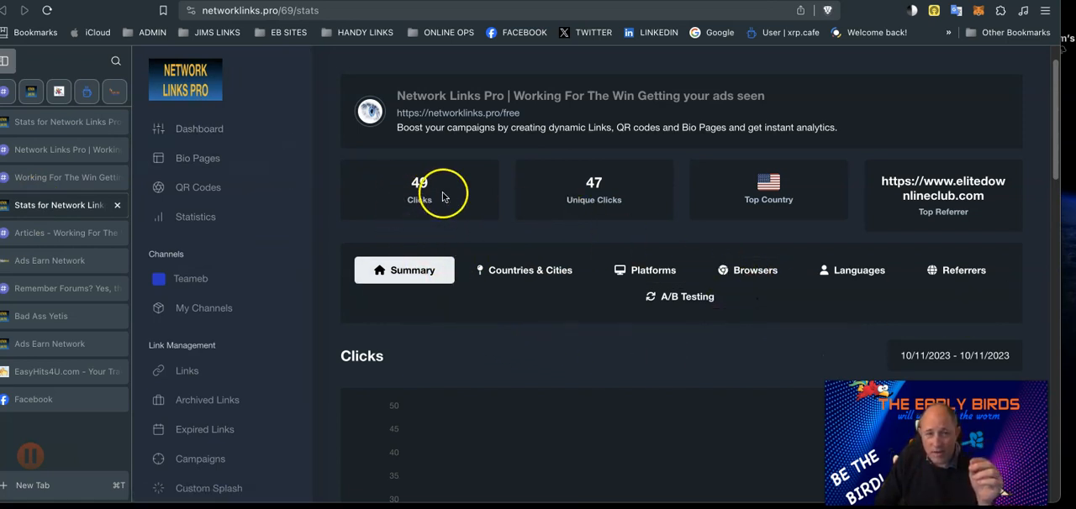
{"action": "mouse_move", "coordinate": [598, 196]}
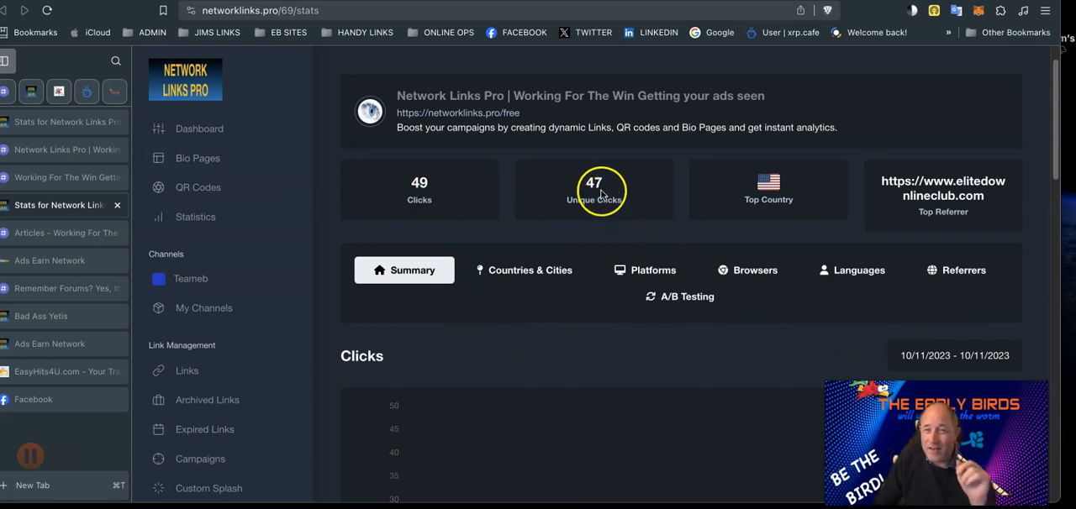
{"action": "mouse_move", "coordinate": [781, 196]}
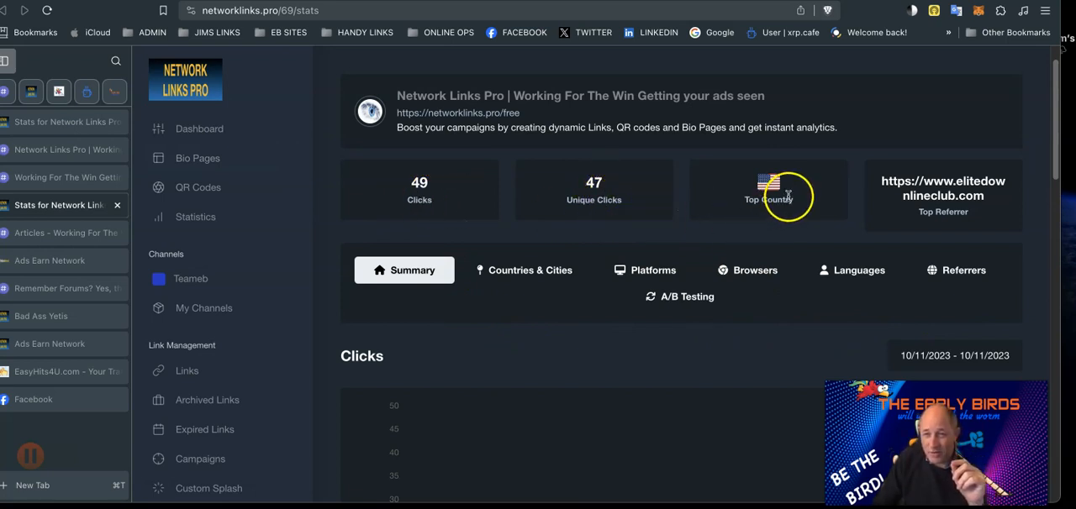
{"action": "mouse_move", "coordinate": [529, 110]}
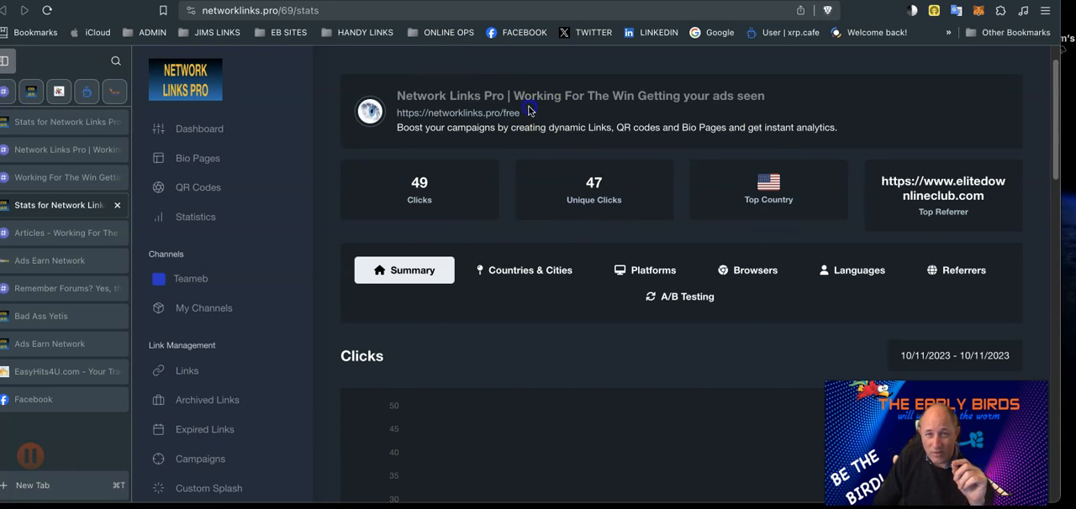
{"action": "double_click", "coordinate": [446, 112]}
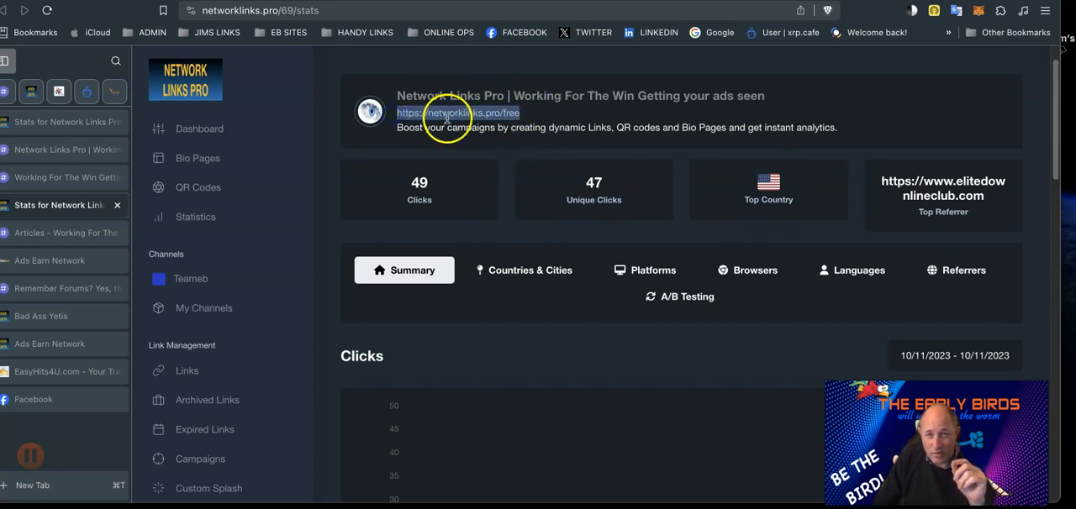
{"action": "mouse_move", "coordinate": [581, 180]}
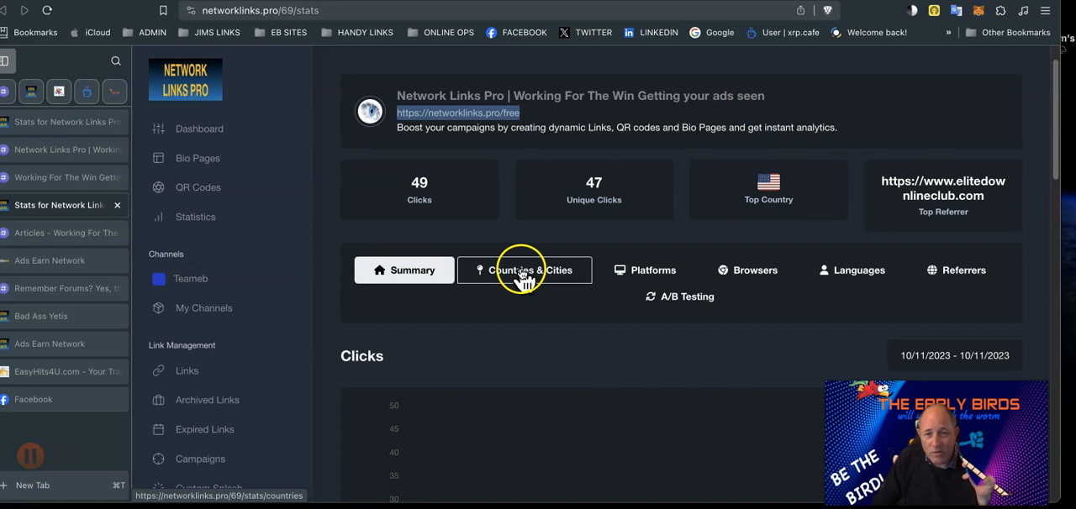
{"action": "left_click", "coordinate": [521, 270]}
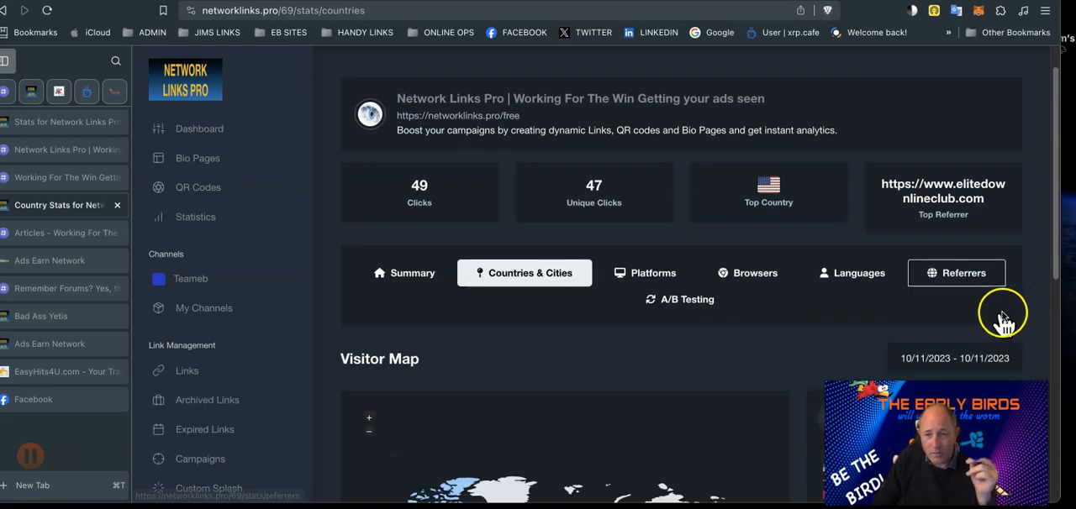
- Scroll to the visitor map and list cities, led by Lisbon and The Dalles with 3 visits
{"action": "scroll", "scroll_direction": "down", "scroll_amount": 3}
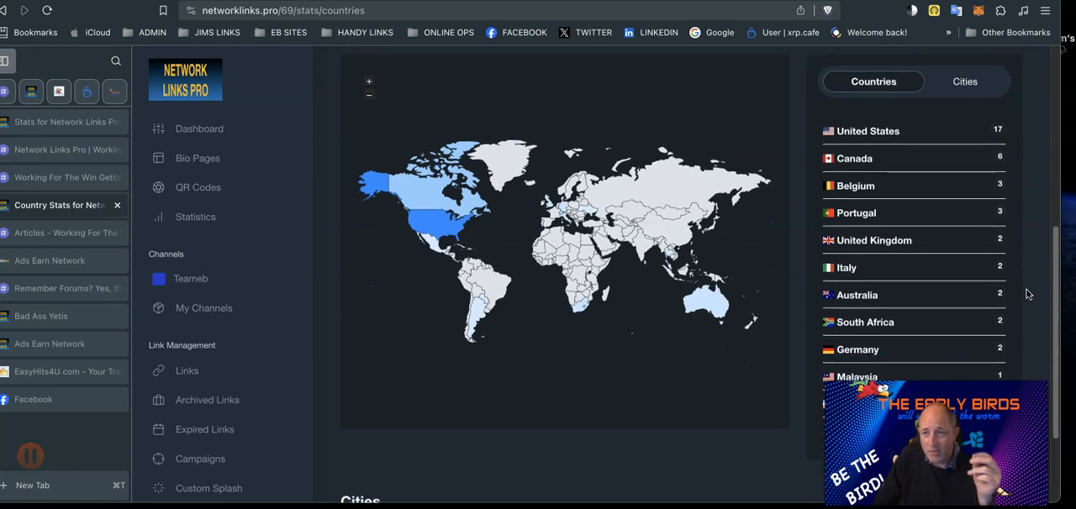
{"action": "scroll", "scroll_direction": "down", "scroll_amount": 3}
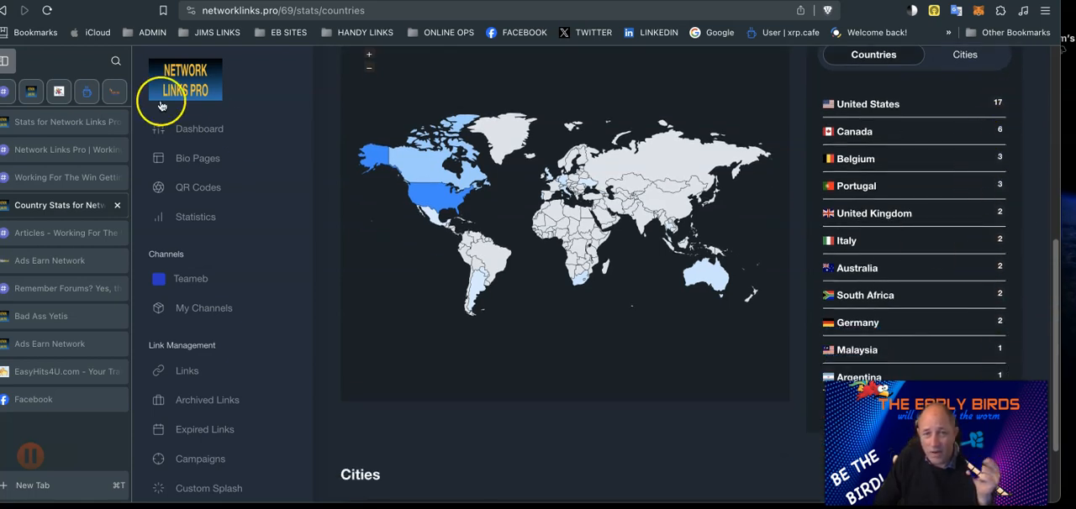
{"action": "scroll", "scroll_direction": "down", "scroll_amount": 3}
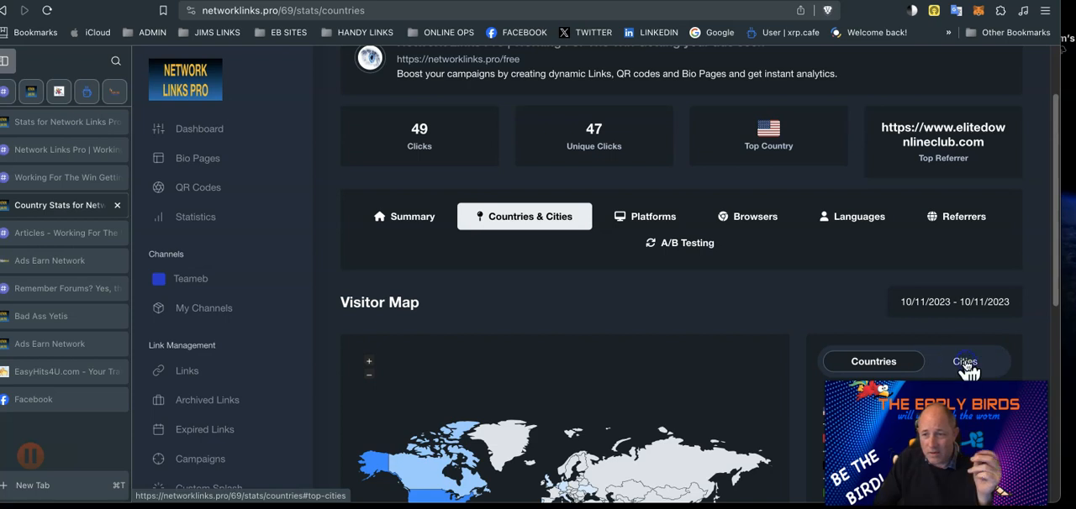
{"action": "left_click", "coordinate": [963, 362]}
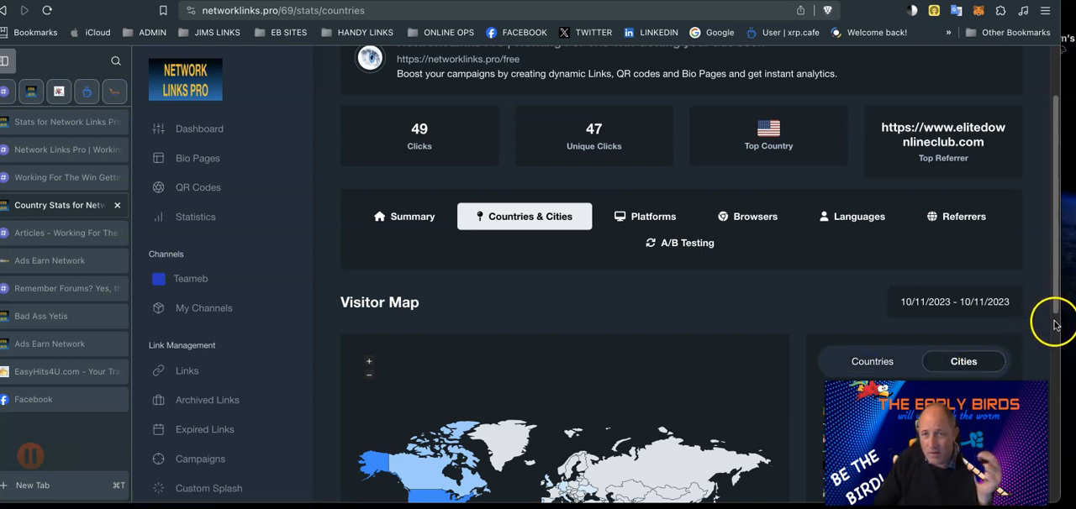
{"action": "scroll", "scroll_direction": "down", "scroll_amount": 3}
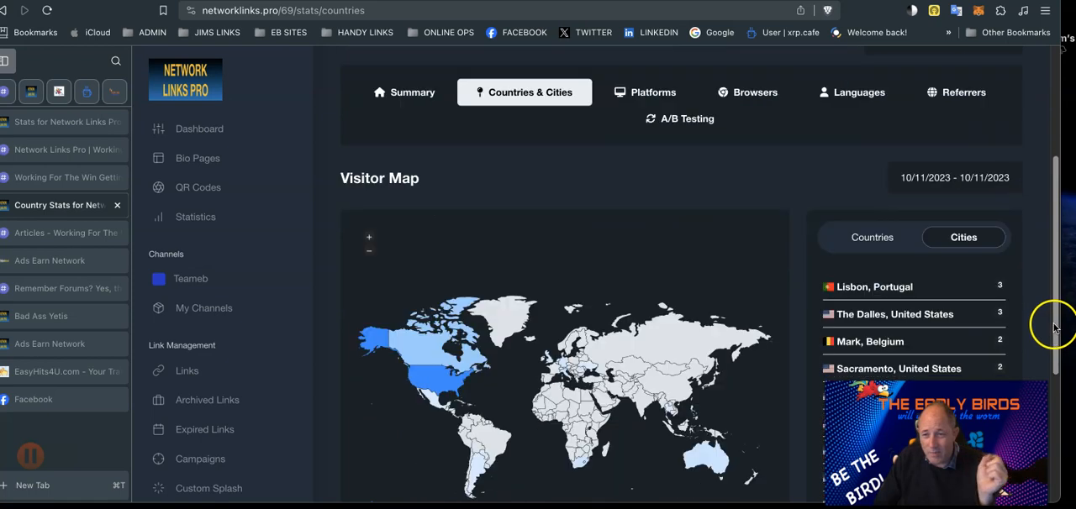
{"action": "scroll", "scroll_direction": "down", "scroll_amount": 3}
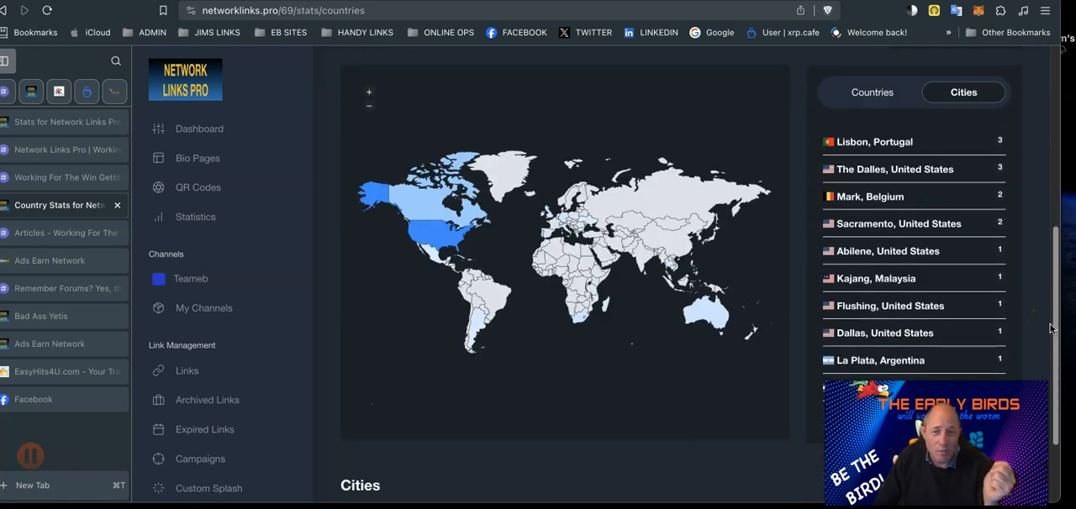
{"action": "scroll", "scroll_direction": "down", "scroll_amount": 3}
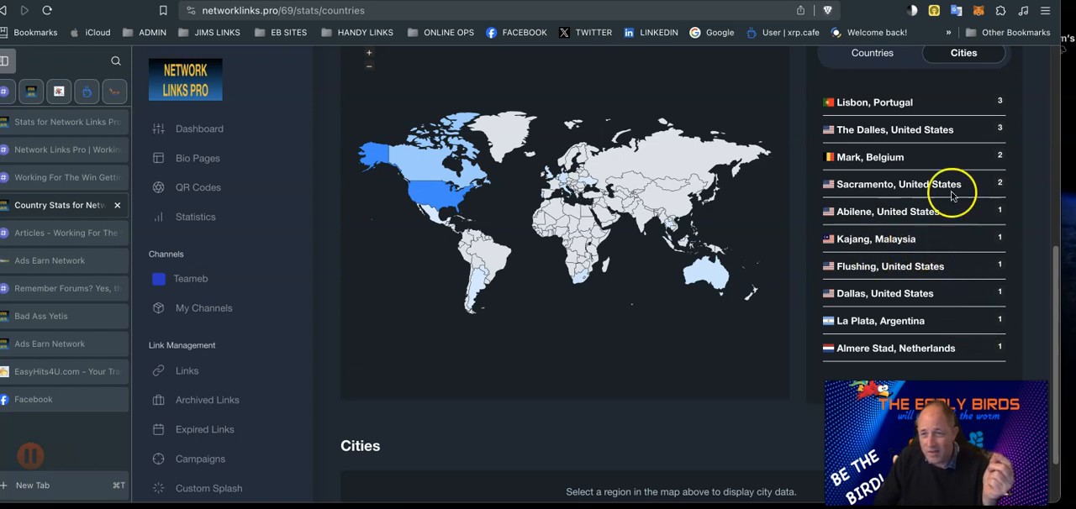
{"action": "scroll", "scroll_direction": "up", "scroll_amount": 3}
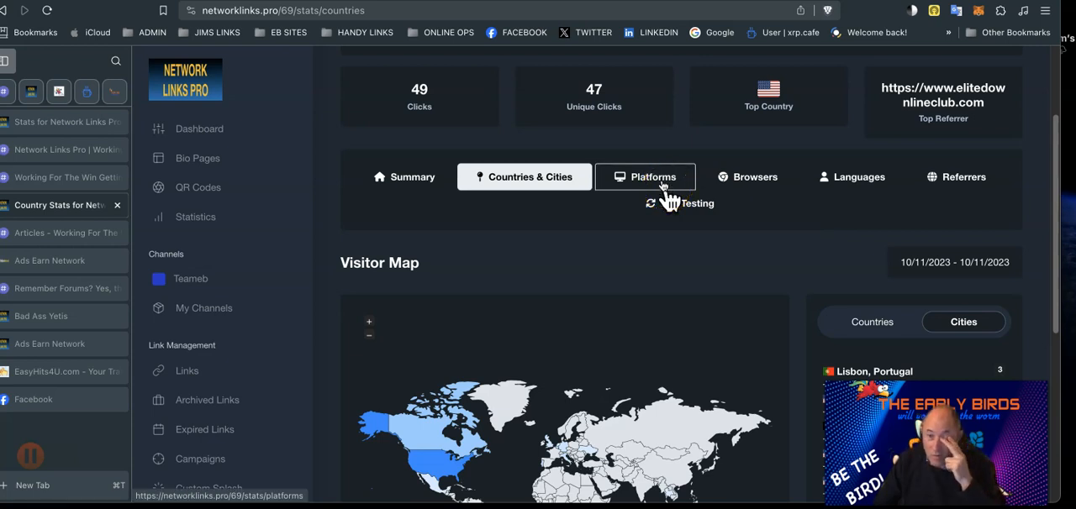
- Show the platform breakdown: Windows 10 leads with 33 visits, then iPhone with 9
{"action": "left_click", "coordinate": [646, 177]}
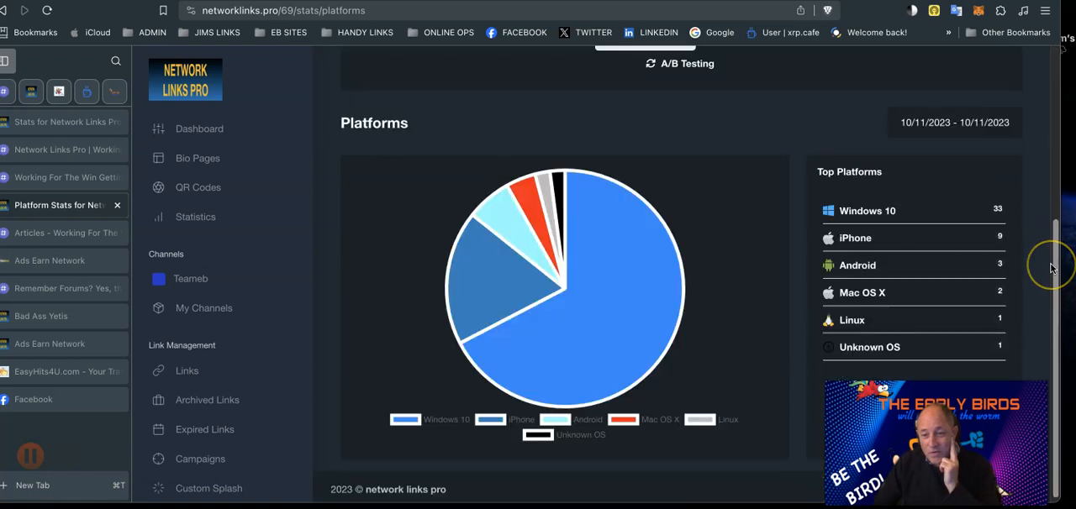
{"action": "scroll", "scroll_direction": "down", "scroll_amount": 3}
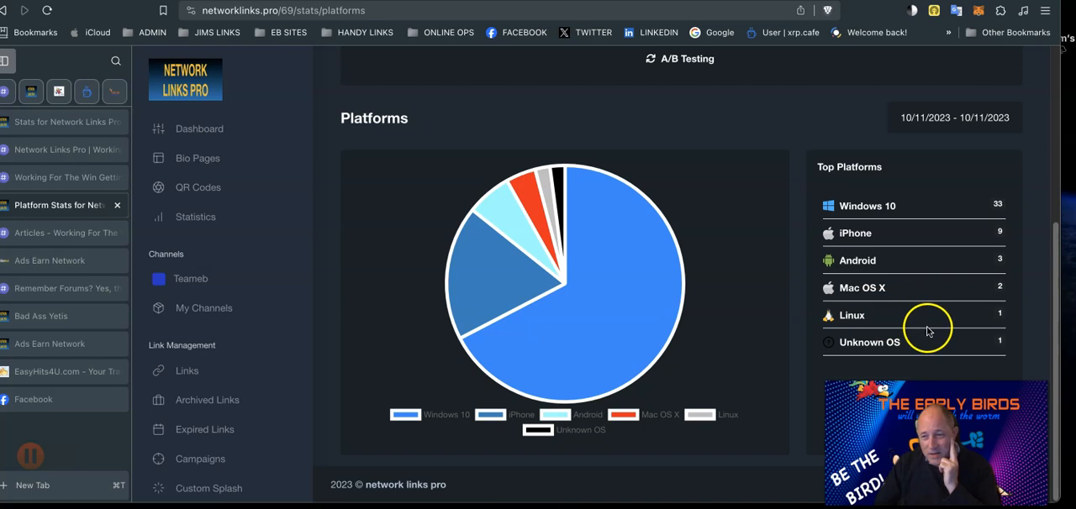
{"action": "mouse_move", "coordinate": [876, 258]}
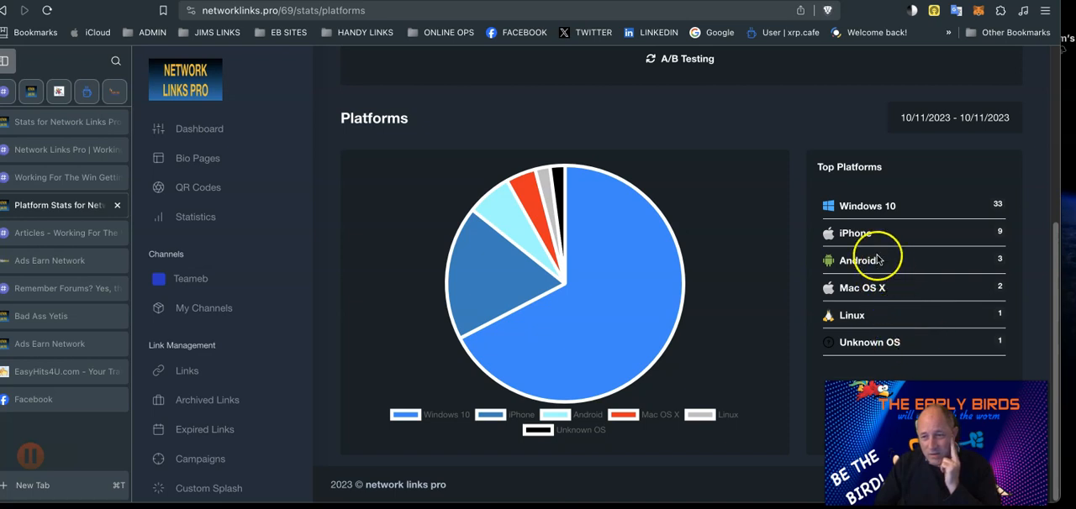
{"action": "mouse_move", "coordinate": [1000, 202]}
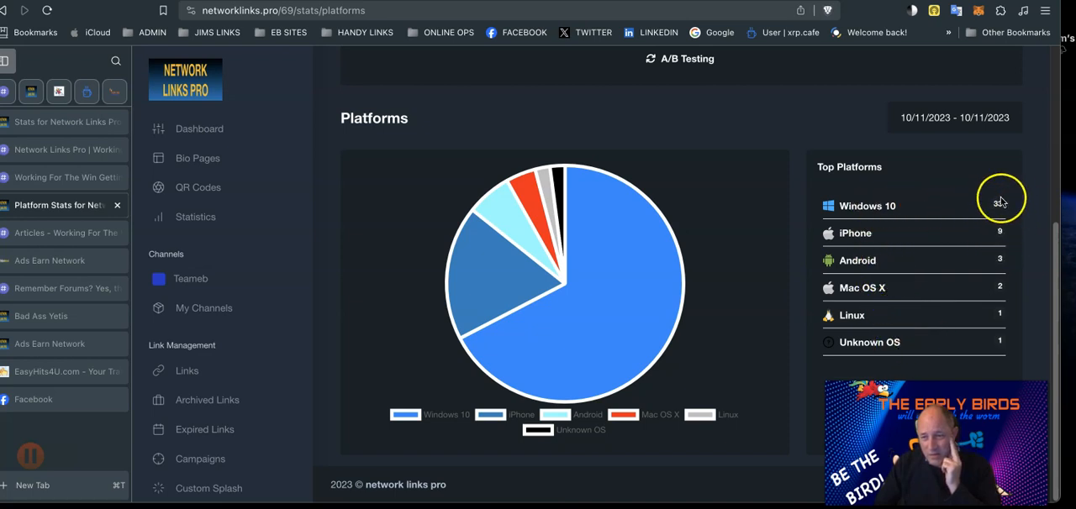
{"action": "mouse_move", "coordinate": [1019, 268]}
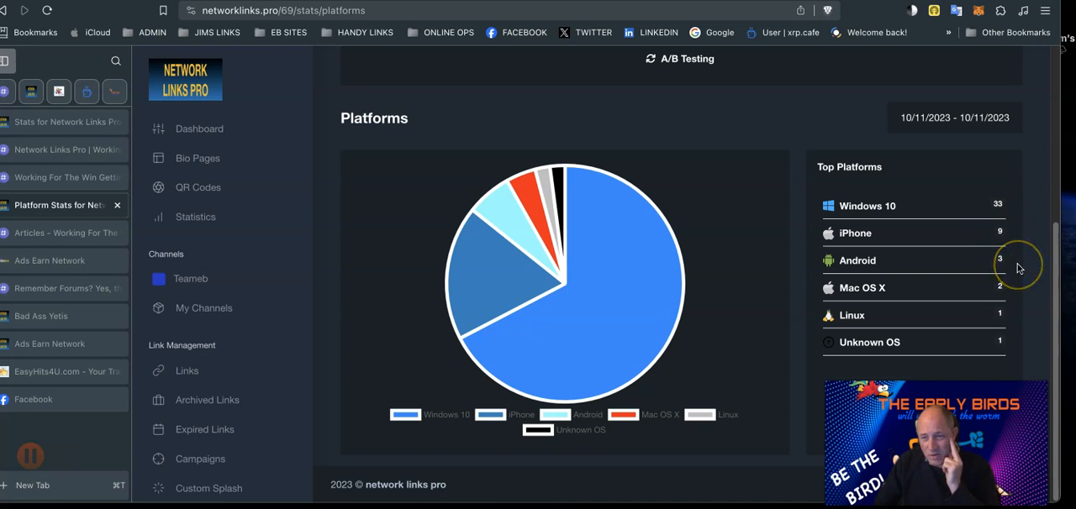
{"action": "mouse_move", "coordinate": [971, 290]}
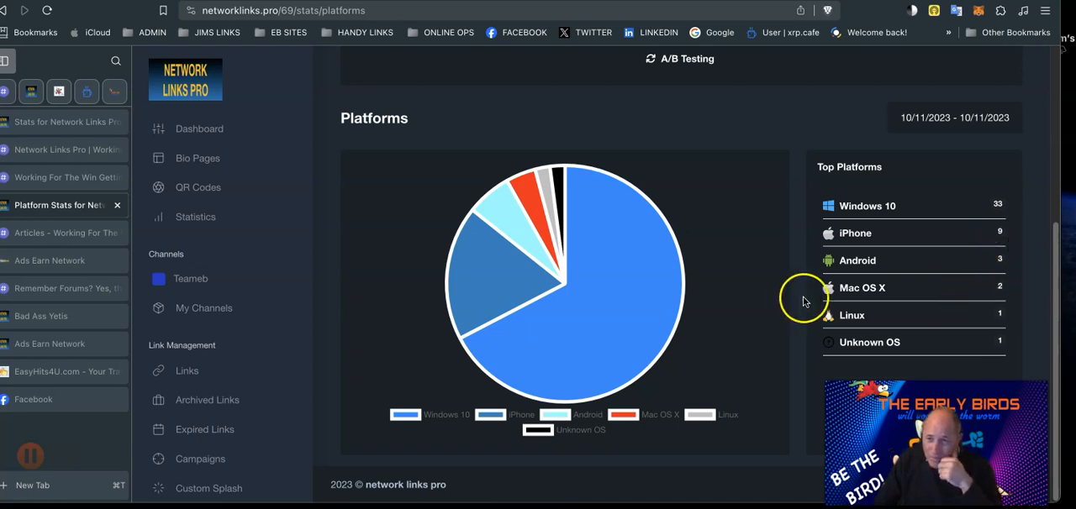
{"action": "mouse_move", "coordinate": [972, 281]}
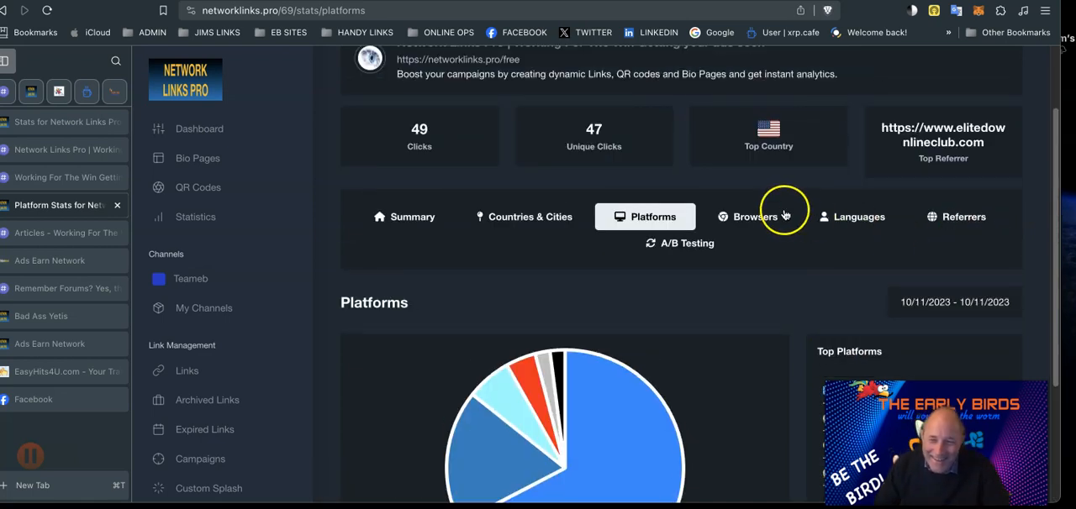
- Show the browser stats, with Chrome leading at 32 visits and Mobile Browser at 6
{"action": "left_click", "coordinate": [756, 217]}
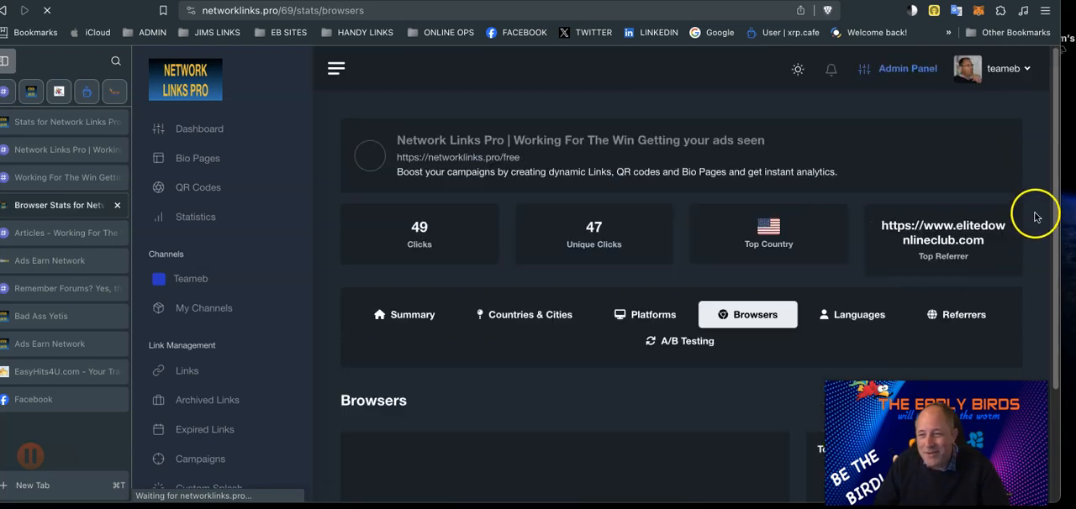
{"action": "scroll", "scroll_direction": "down", "scroll_amount": 3}
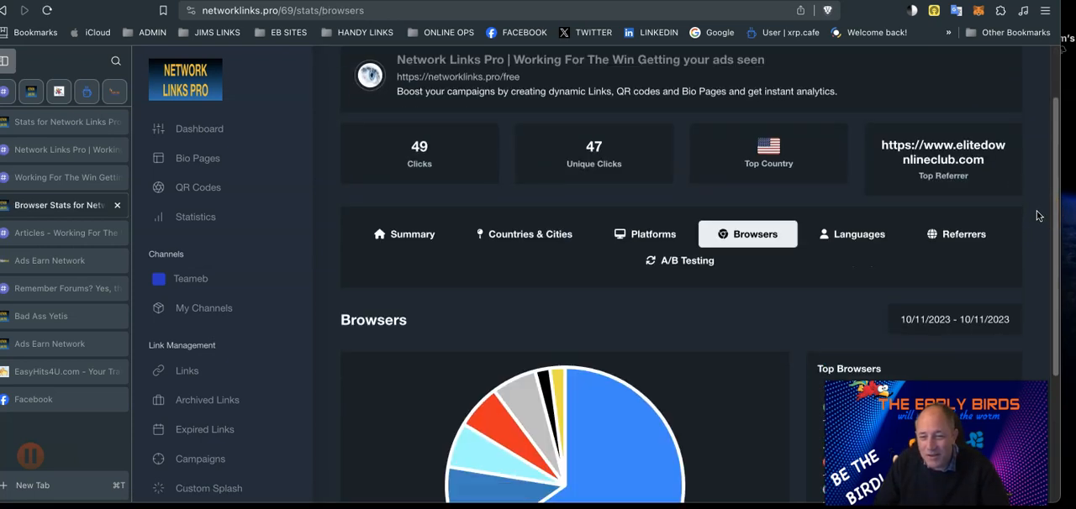
{"action": "scroll", "scroll_direction": "down", "scroll_amount": 3}
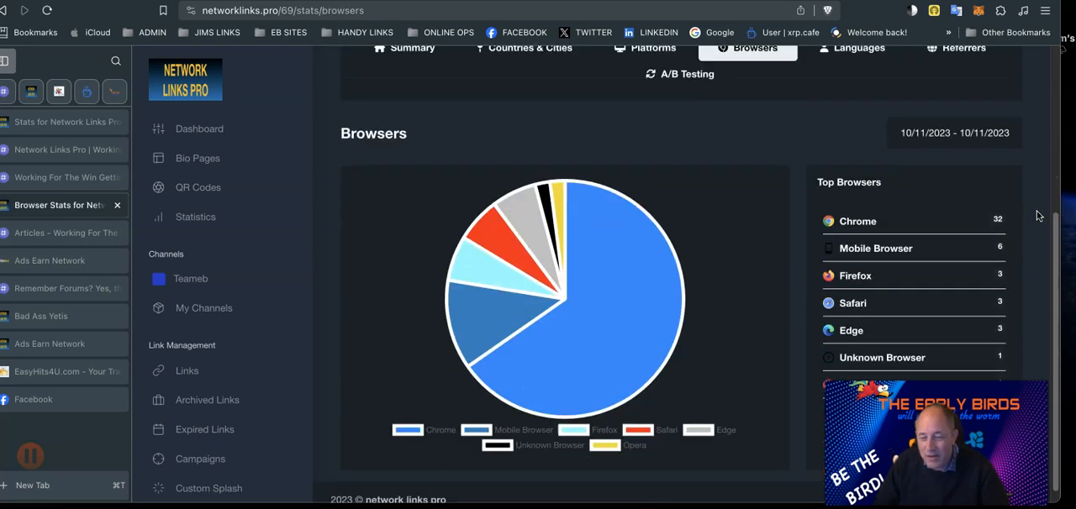
{"action": "scroll", "scroll_direction": "down", "scroll_amount": 3}
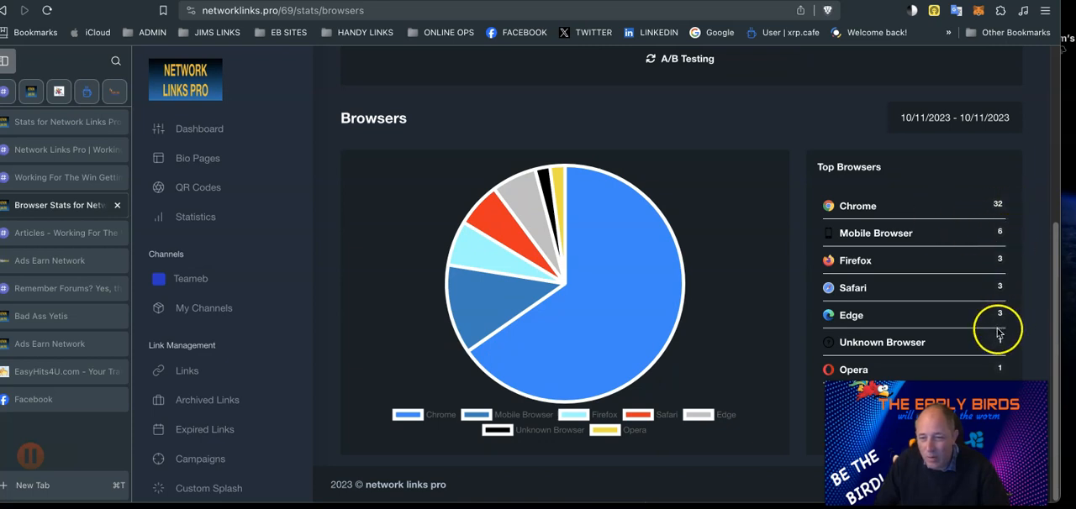
{"action": "mouse_move", "coordinate": [995, 315]}
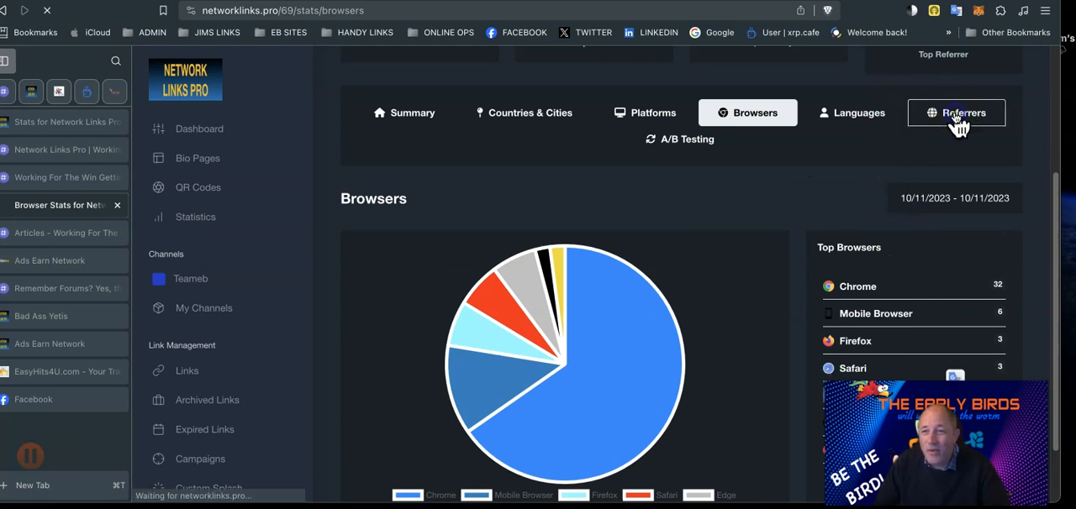
- Show the Top Referrers list, led by elitedownlineclub.com with 35 visits
{"action": "left_click", "coordinate": [956, 112]}
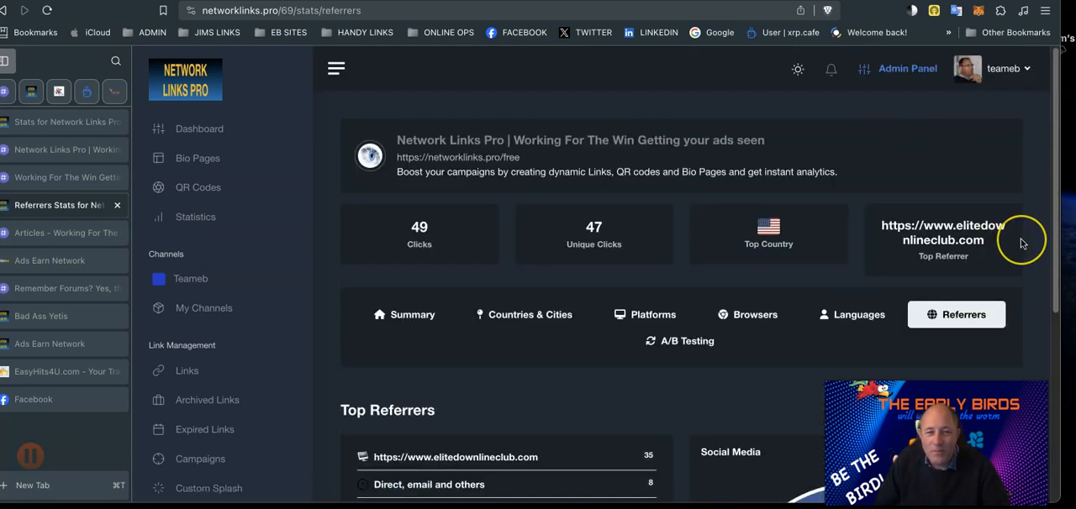
{"action": "scroll", "scroll_direction": "down", "scroll_amount": 3}
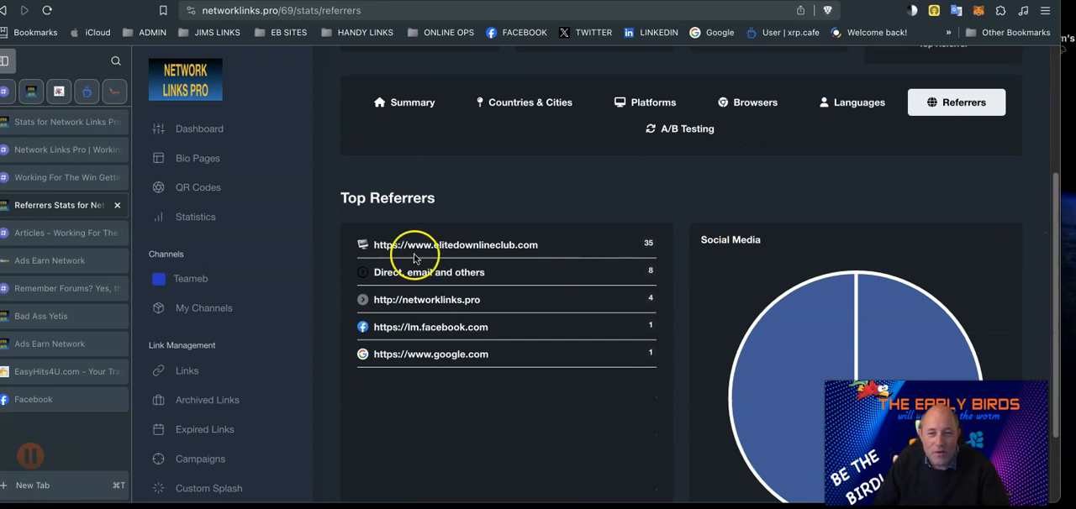
{"action": "mouse_move", "coordinate": [652, 245]}
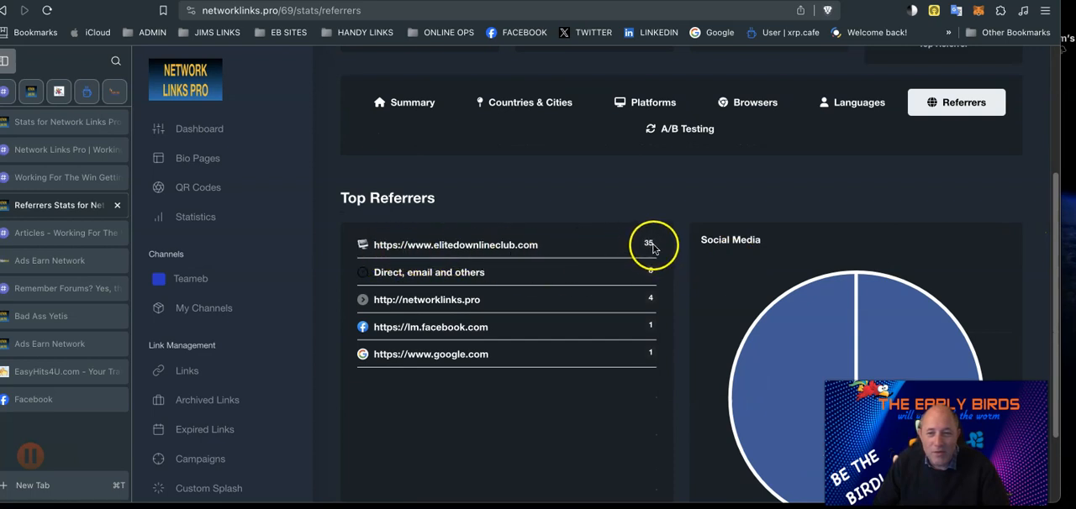
{"action": "mouse_move", "coordinate": [479, 289]}
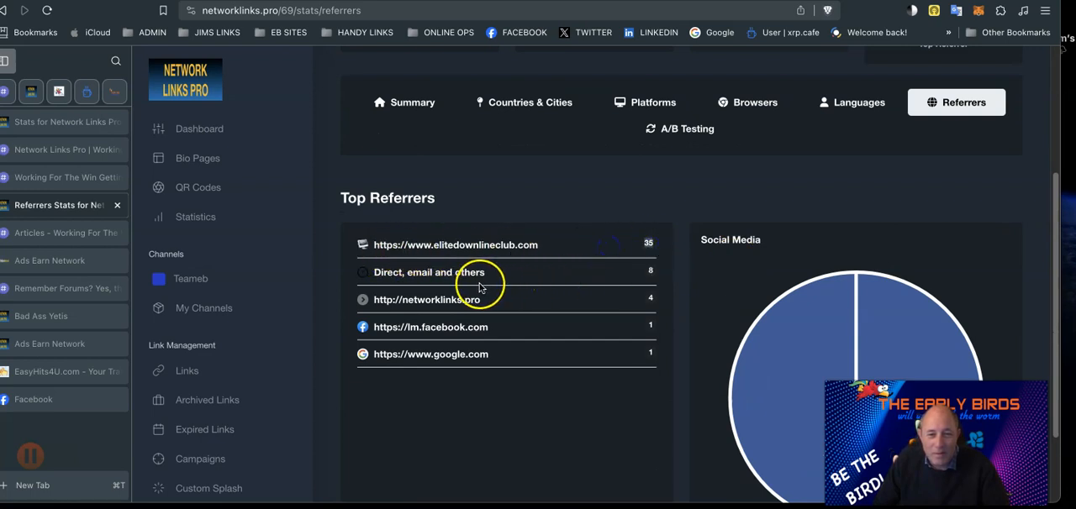
{"action": "mouse_move", "coordinate": [656, 309]}
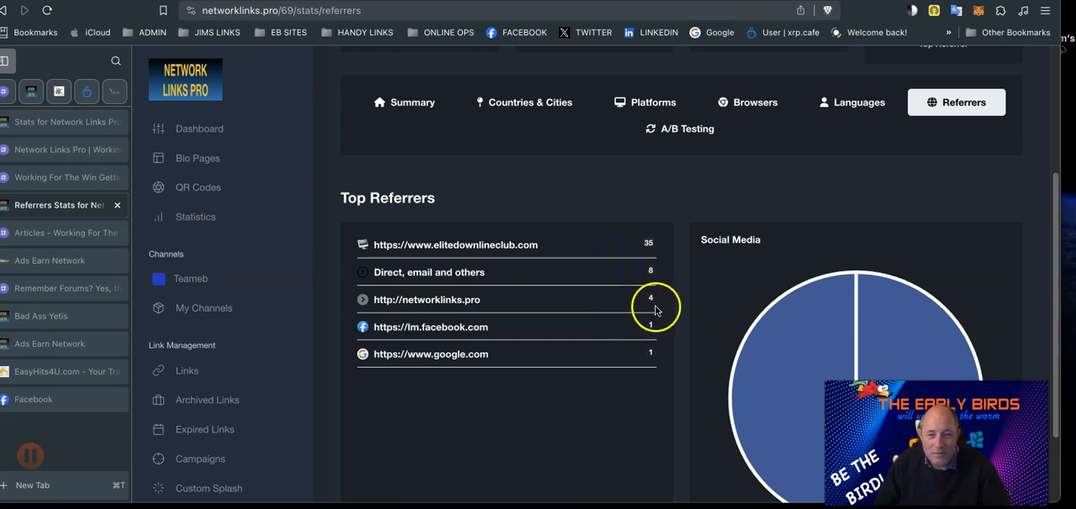
{"action": "mouse_move", "coordinate": [635, 309]}
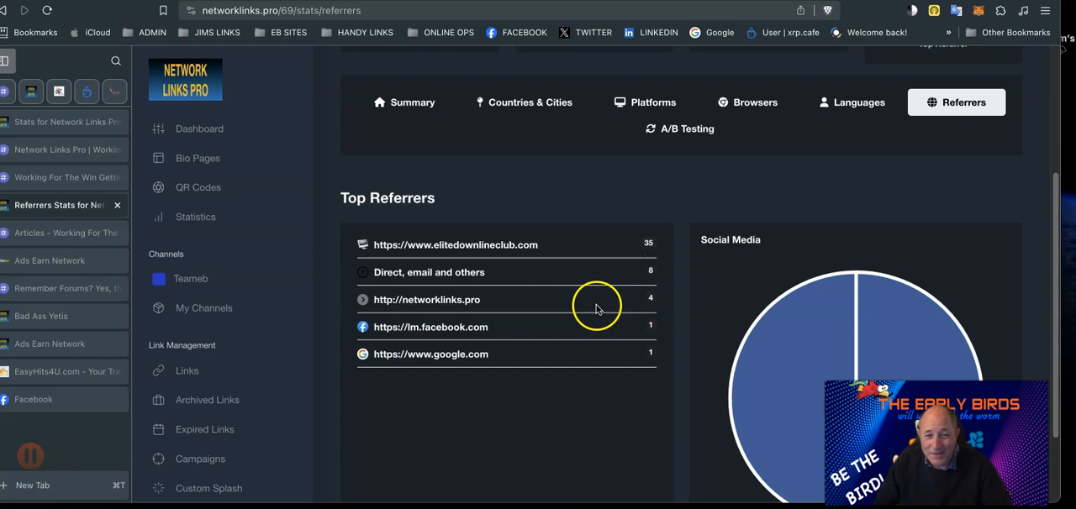
{"action": "mouse_move", "coordinate": [572, 327]}
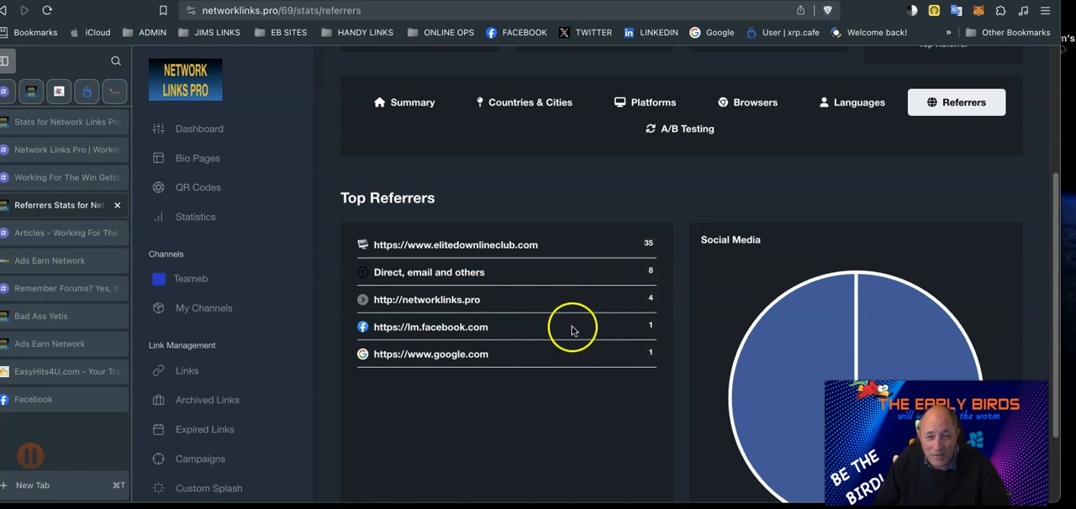
{"action": "mouse_move", "coordinate": [626, 358]}
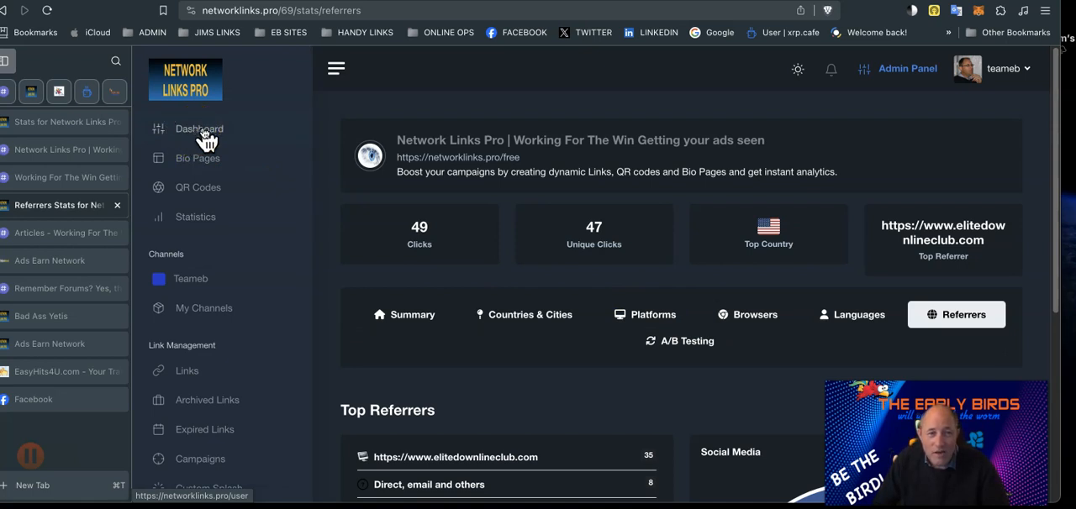
{"action": "mouse_move", "coordinate": [260, 182]}
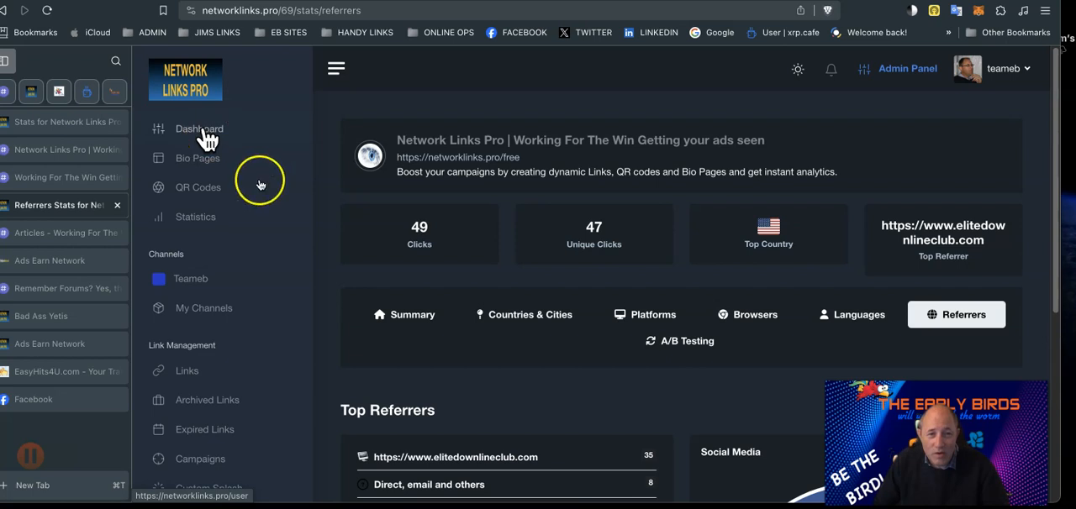
{"action": "scroll", "scroll_direction": "down", "scroll_amount": 3}
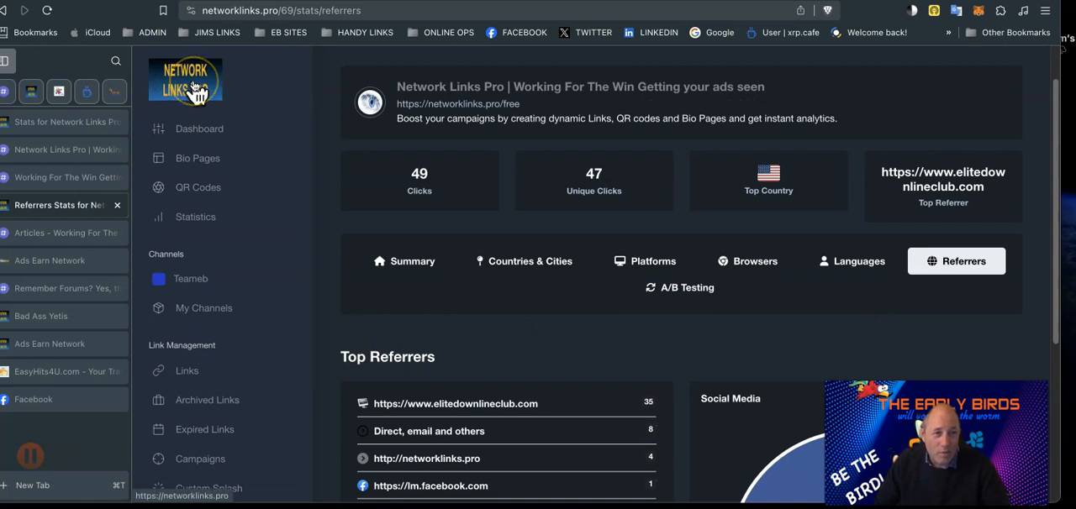
{"action": "mouse_move", "coordinate": [204, 183]}
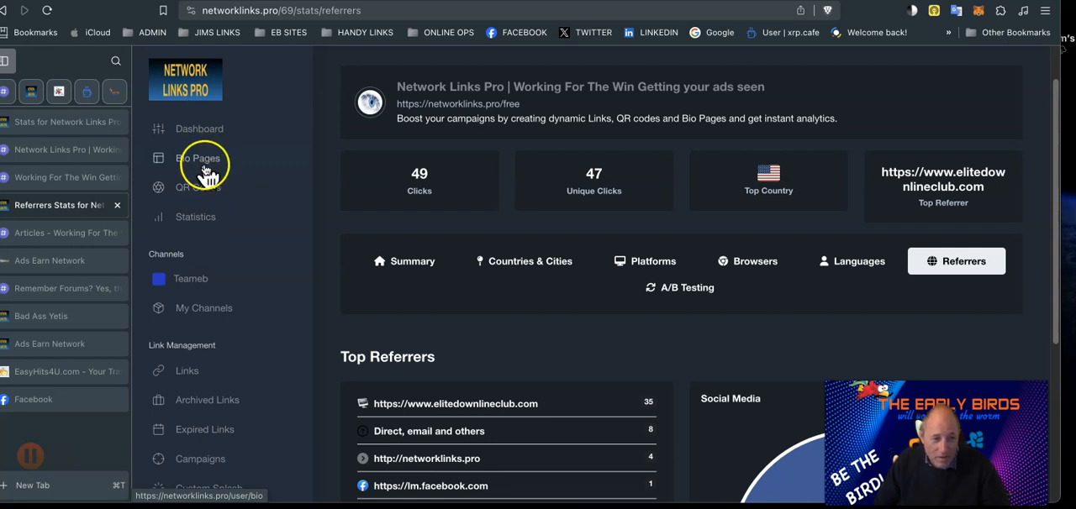
{"action": "mouse_move", "coordinate": [282, 210]}
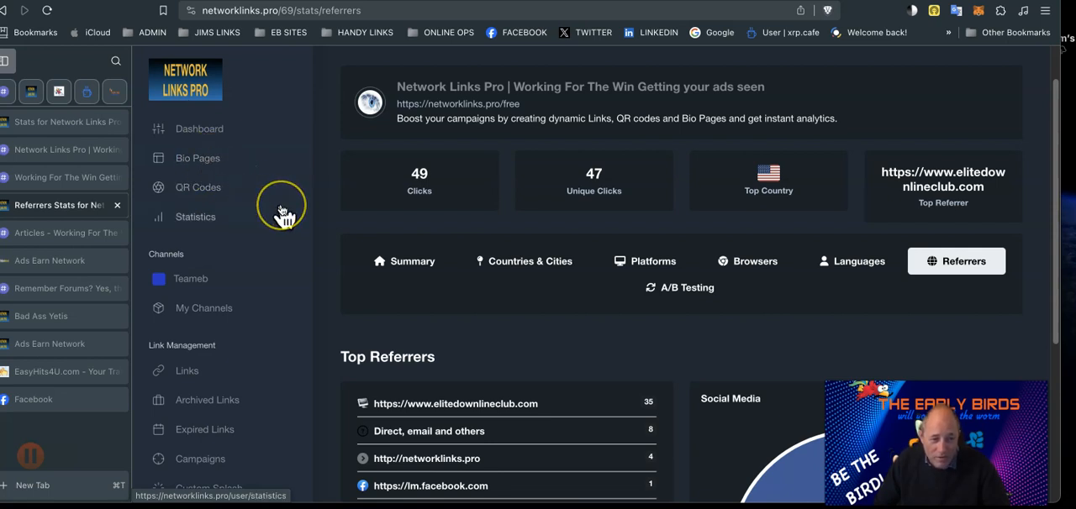
{"action": "scroll", "scroll_direction": "down", "scroll_amount": 3}
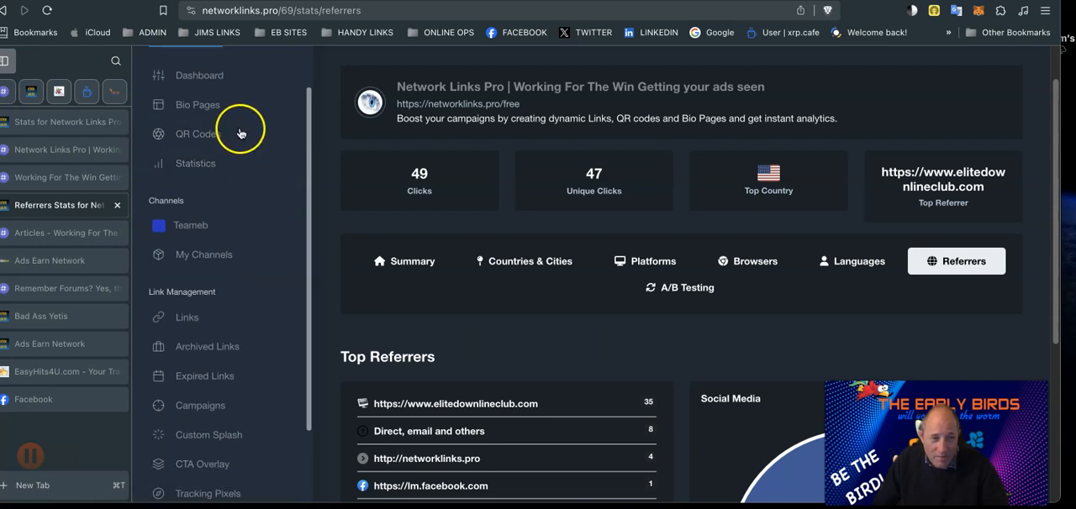
{"action": "scroll", "scroll_direction": "down", "scroll_amount": 3}
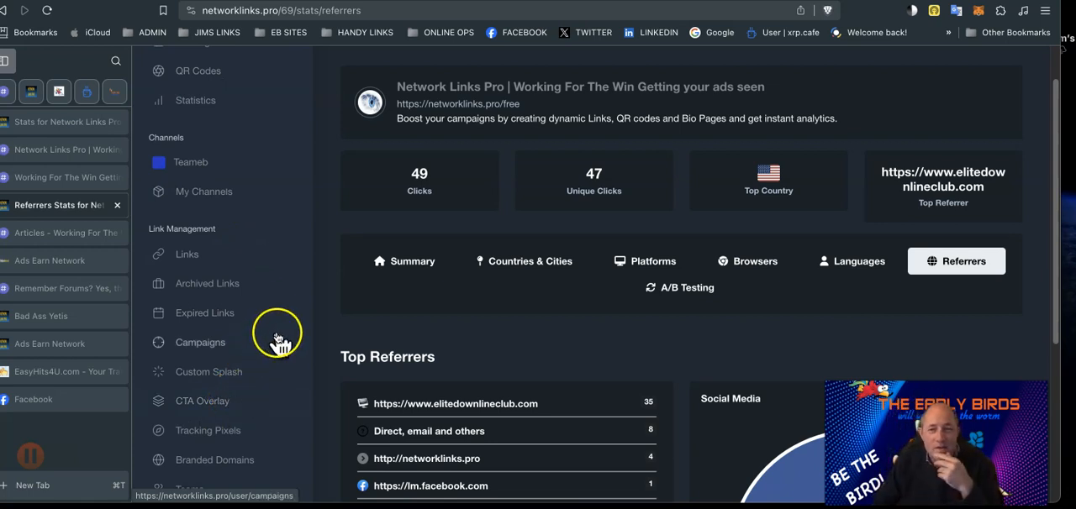
{"action": "mouse_move", "coordinate": [932, 179]}
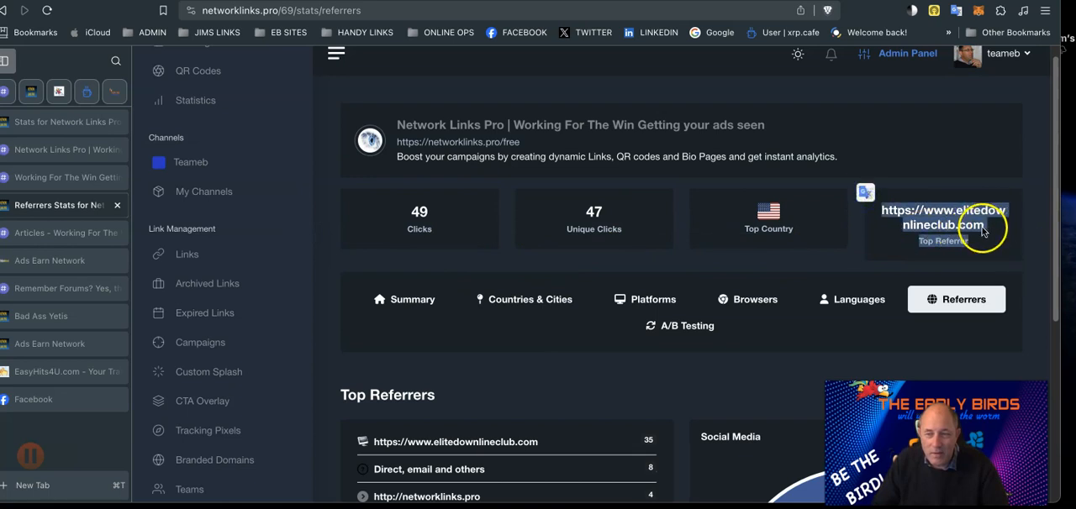
{"action": "mouse_move", "coordinate": [118, 228]}
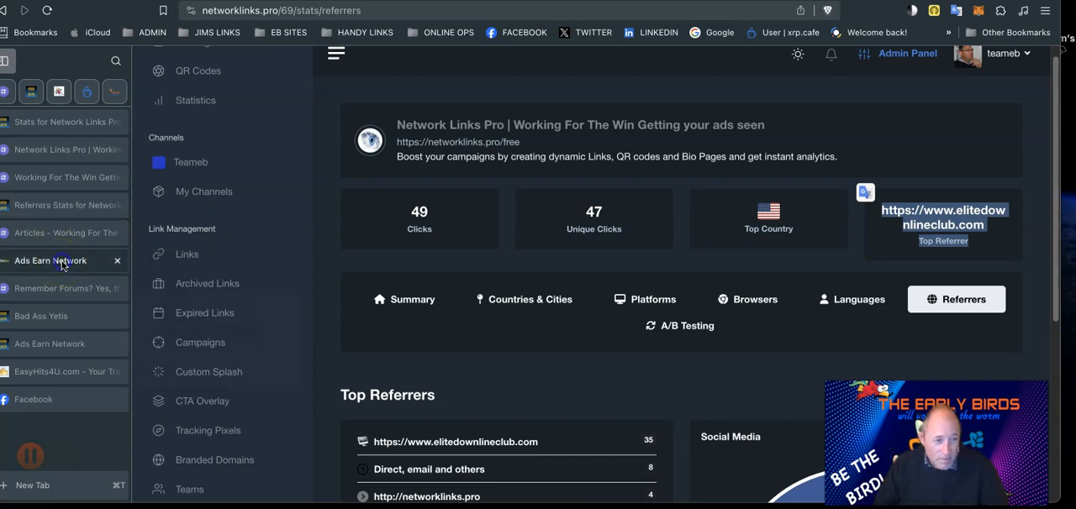
- Switch to the Ads Earn Network home page and scroll through its free funnel builder promotion
{"action": "left_click", "coordinate": [51, 261]}
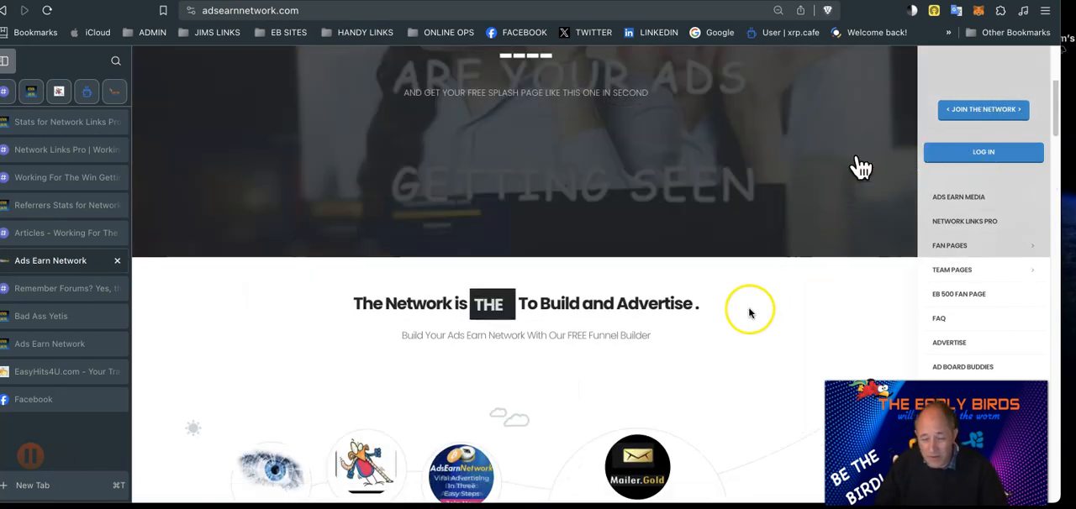
{"action": "scroll", "scroll_direction": "down", "scroll_amount": 3}
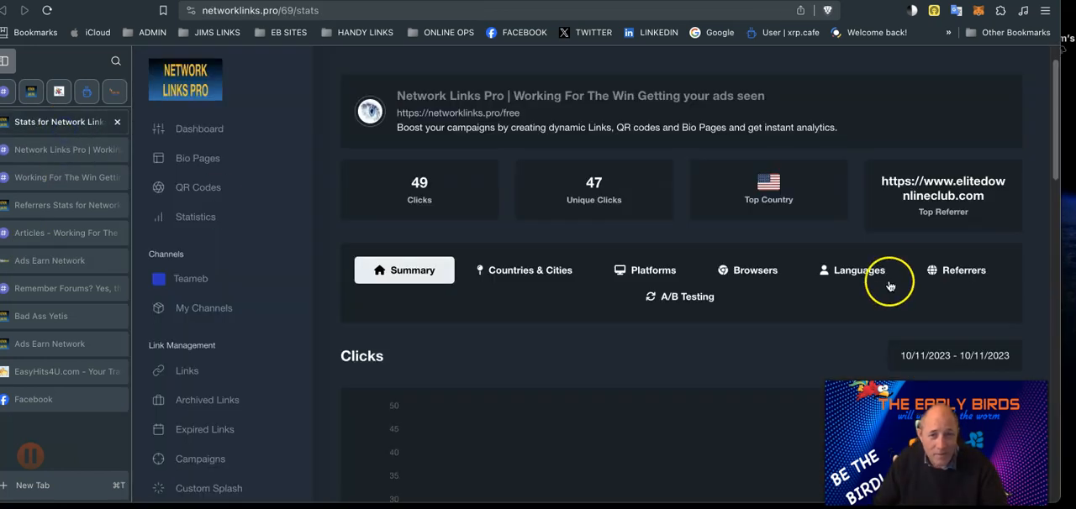
{"action": "mouse_move", "coordinate": [603, 190]}
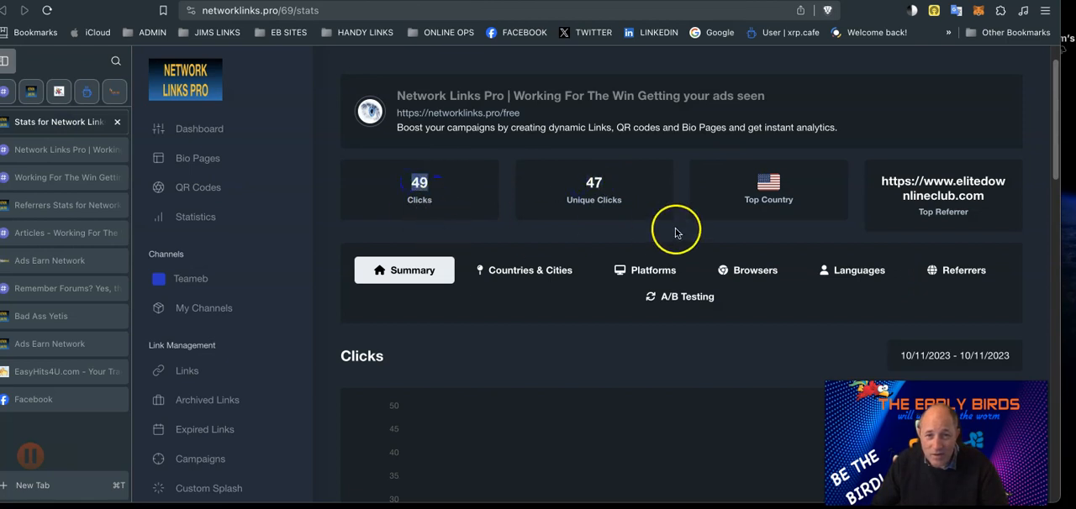
{"action": "mouse_move", "coordinate": [594, 195]}
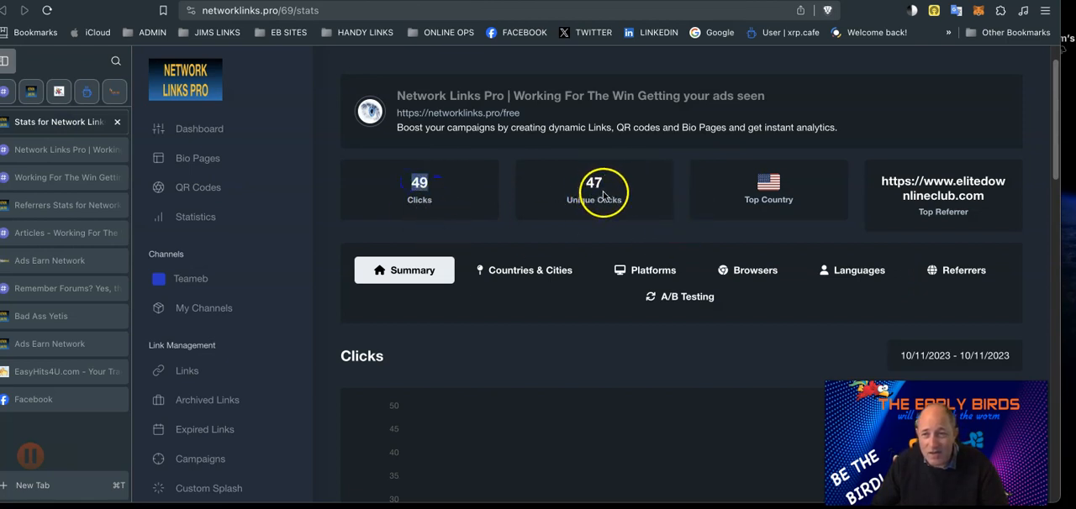